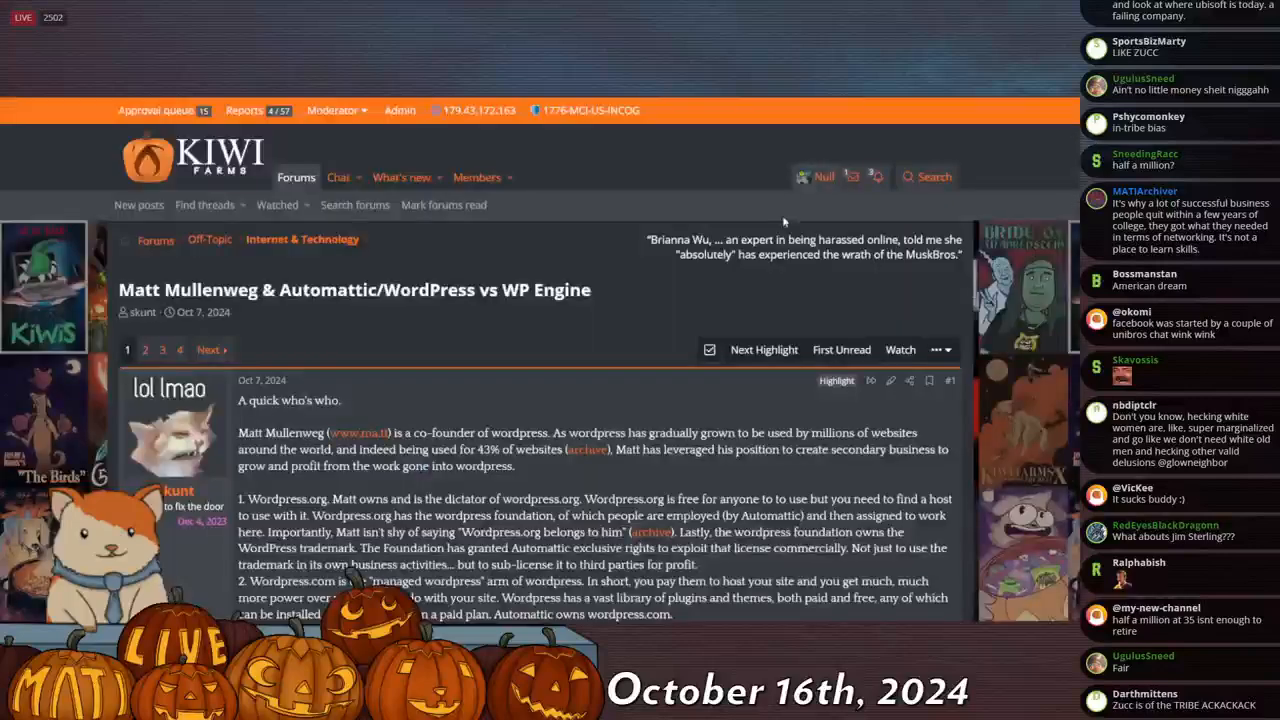
Scroll past the thread title through the first post to its embedded Reddit screenshot
scroll("down", 3)
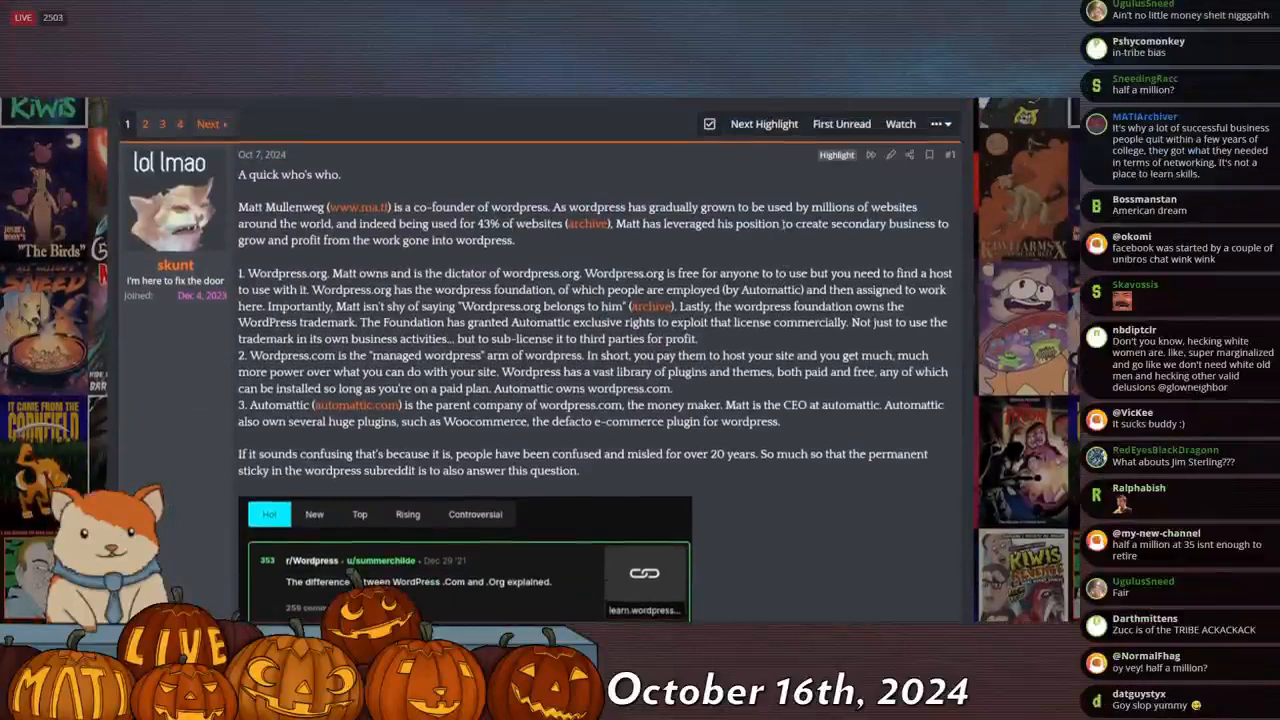
scroll("down", 3)
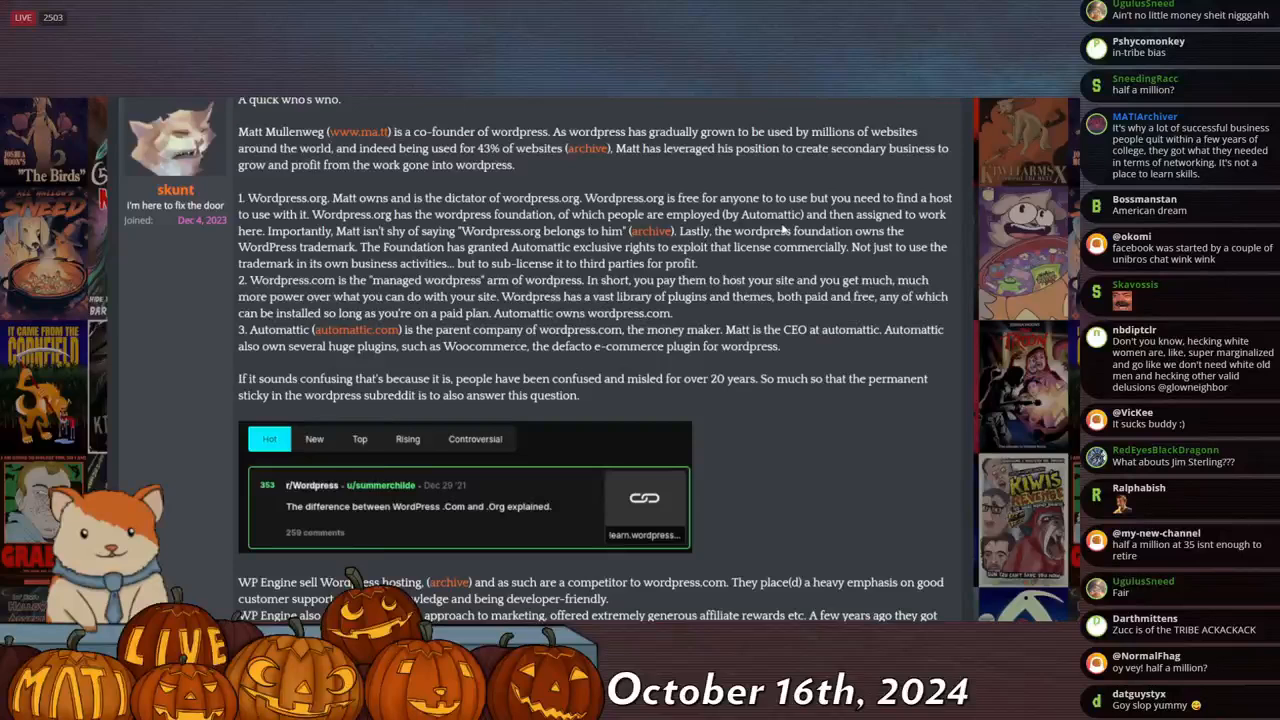
scroll("down", 3)
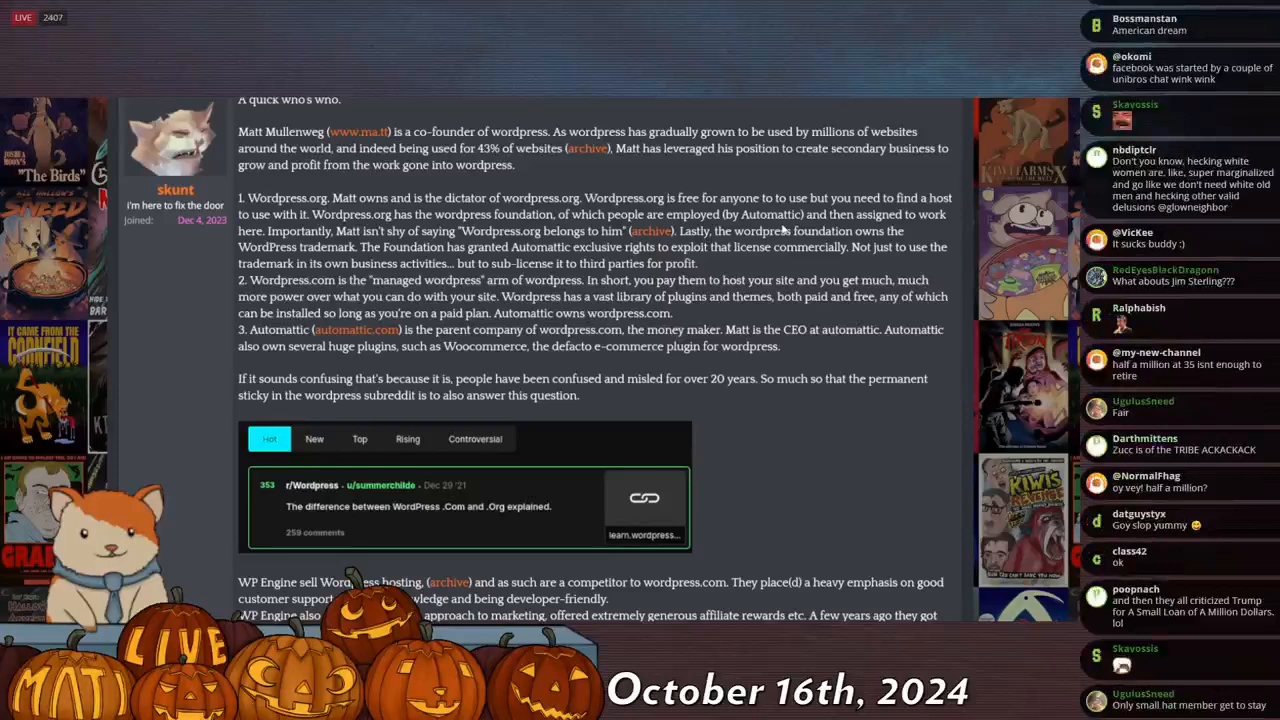
scroll("down", 3)
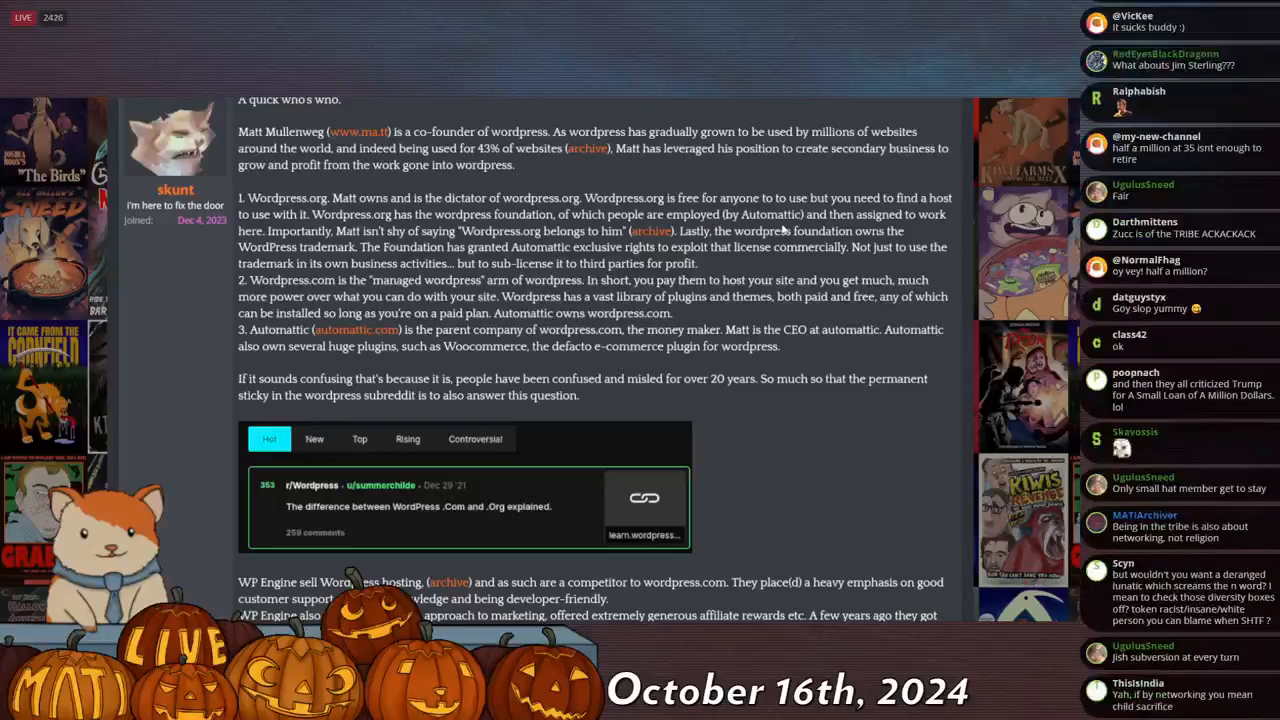
scroll("down", 3)
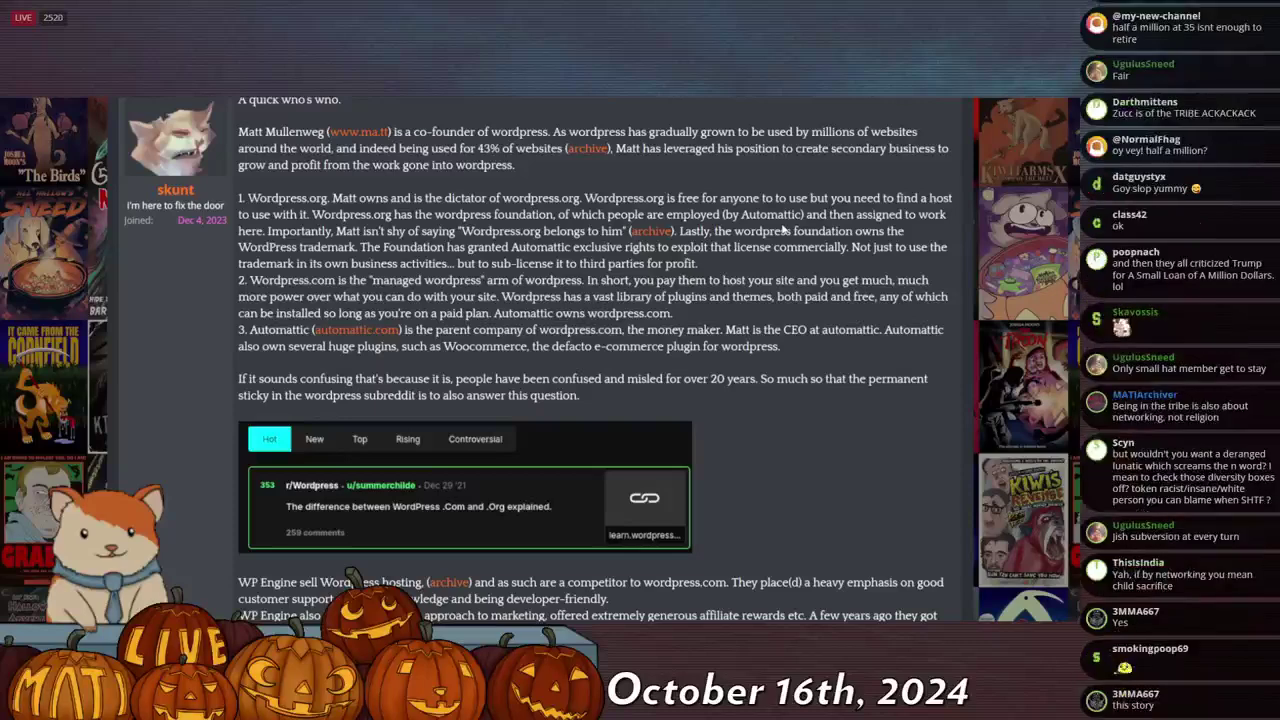
scroll("down", 3)
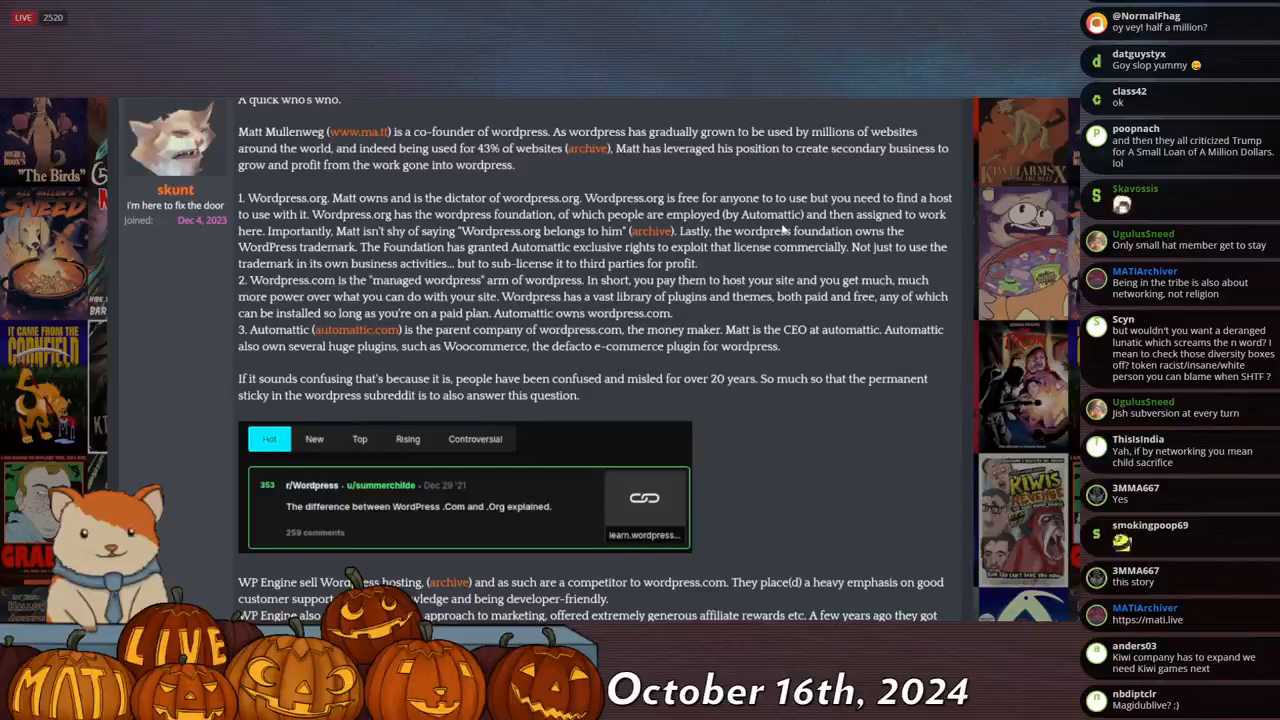
scroll("down", 3)
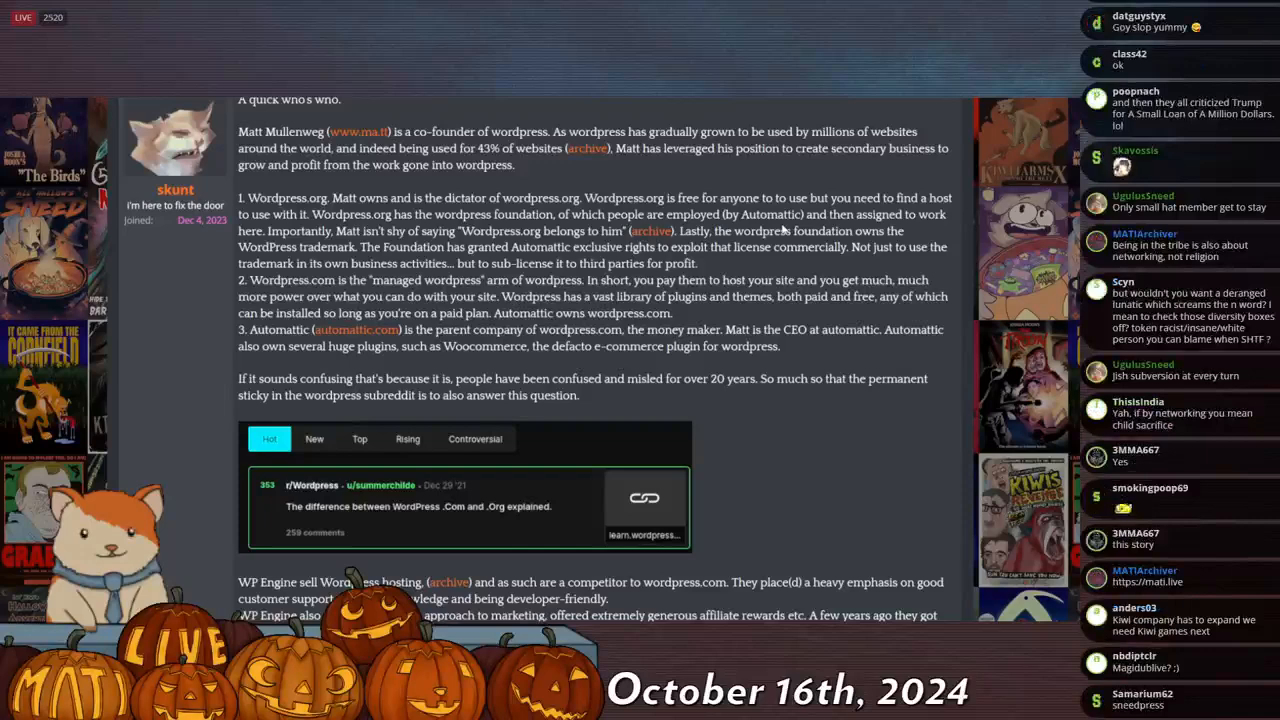
scroll("down", 3)
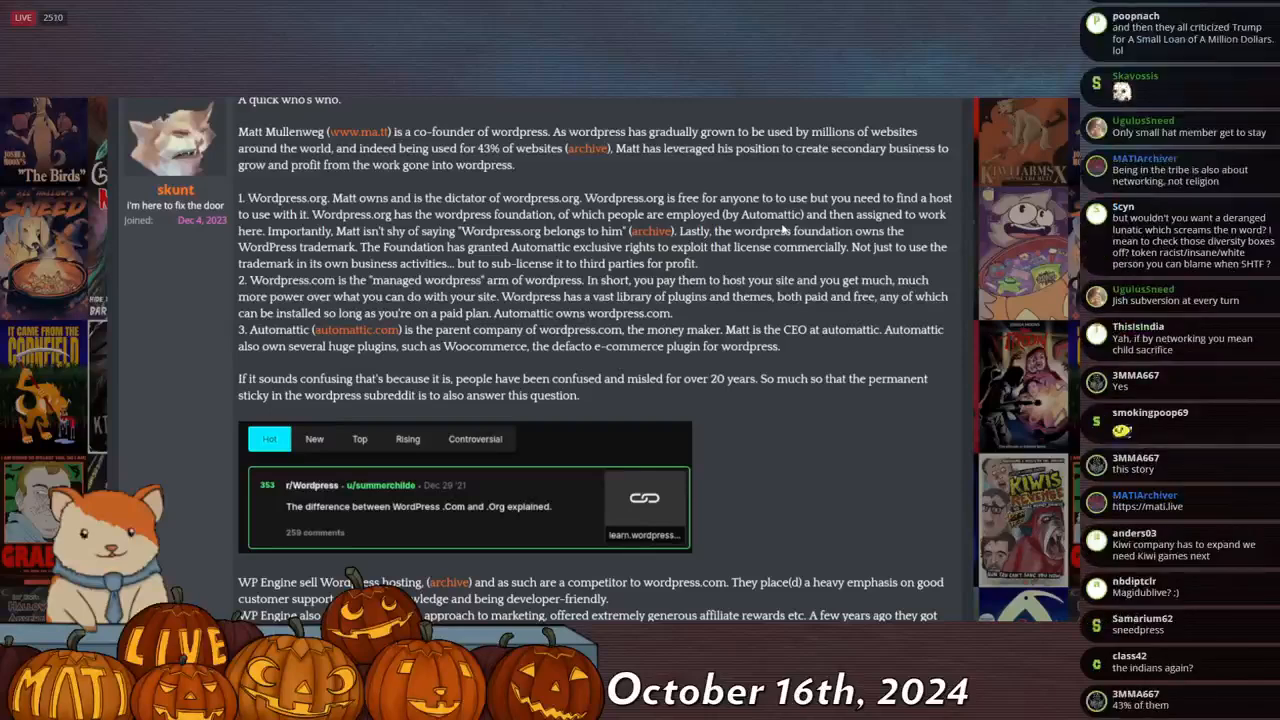
scroll("down", 3)
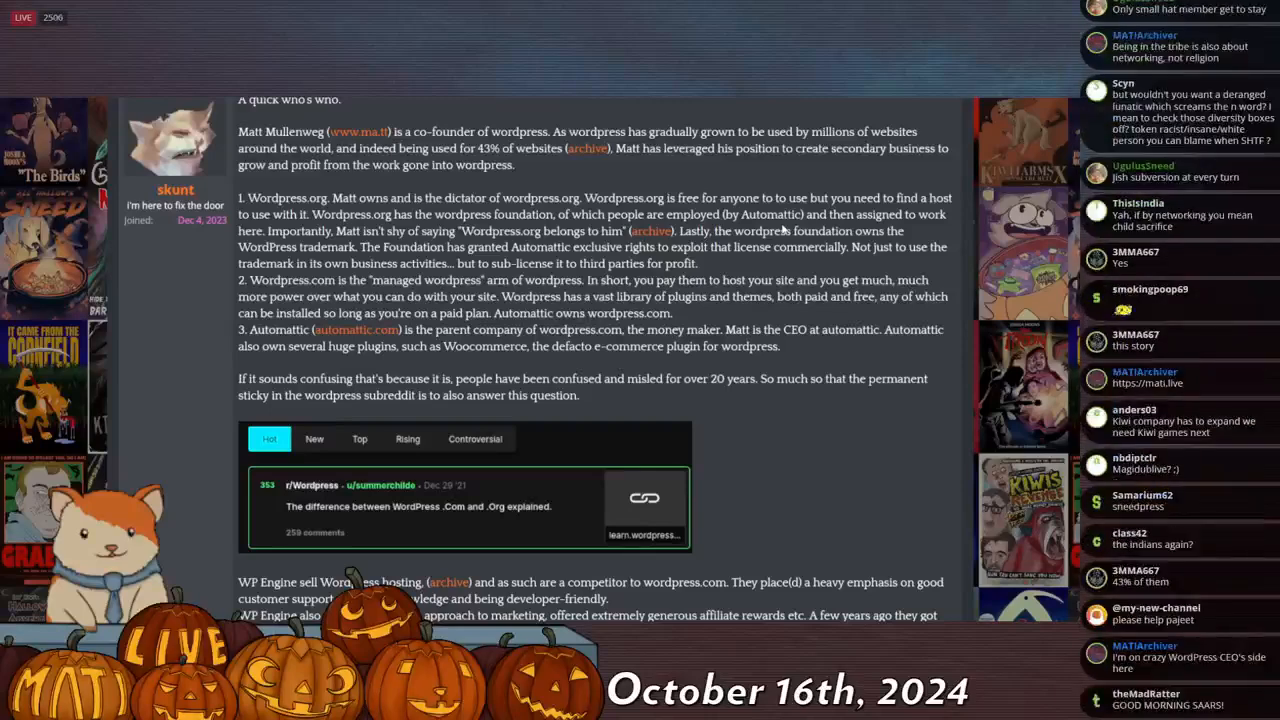
scroll("down", 3)
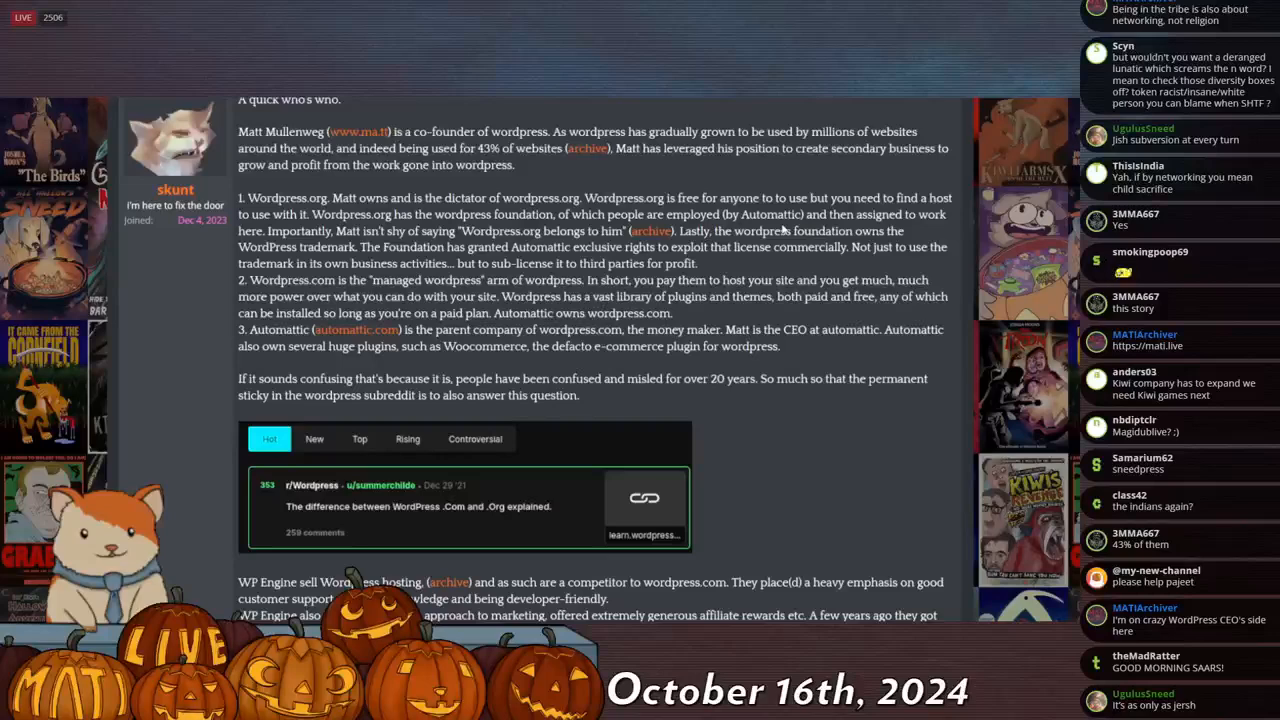
scroll("down", 3)
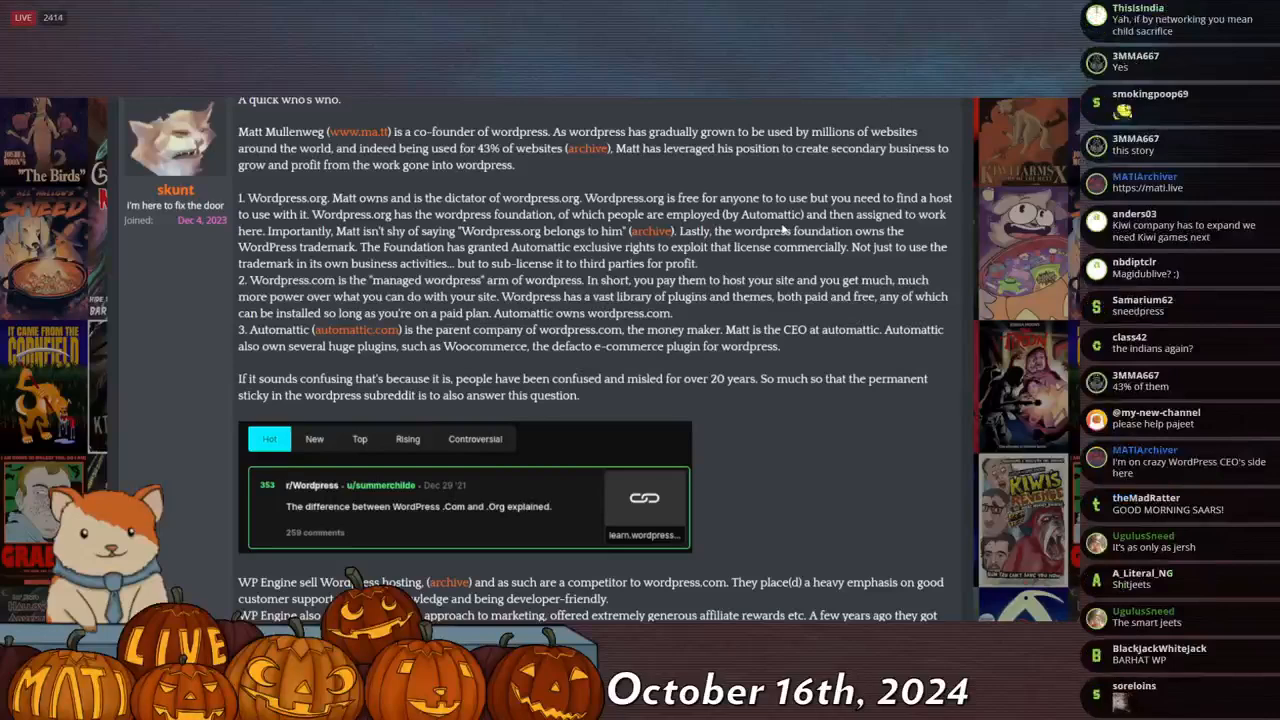
scroll("down", 3)
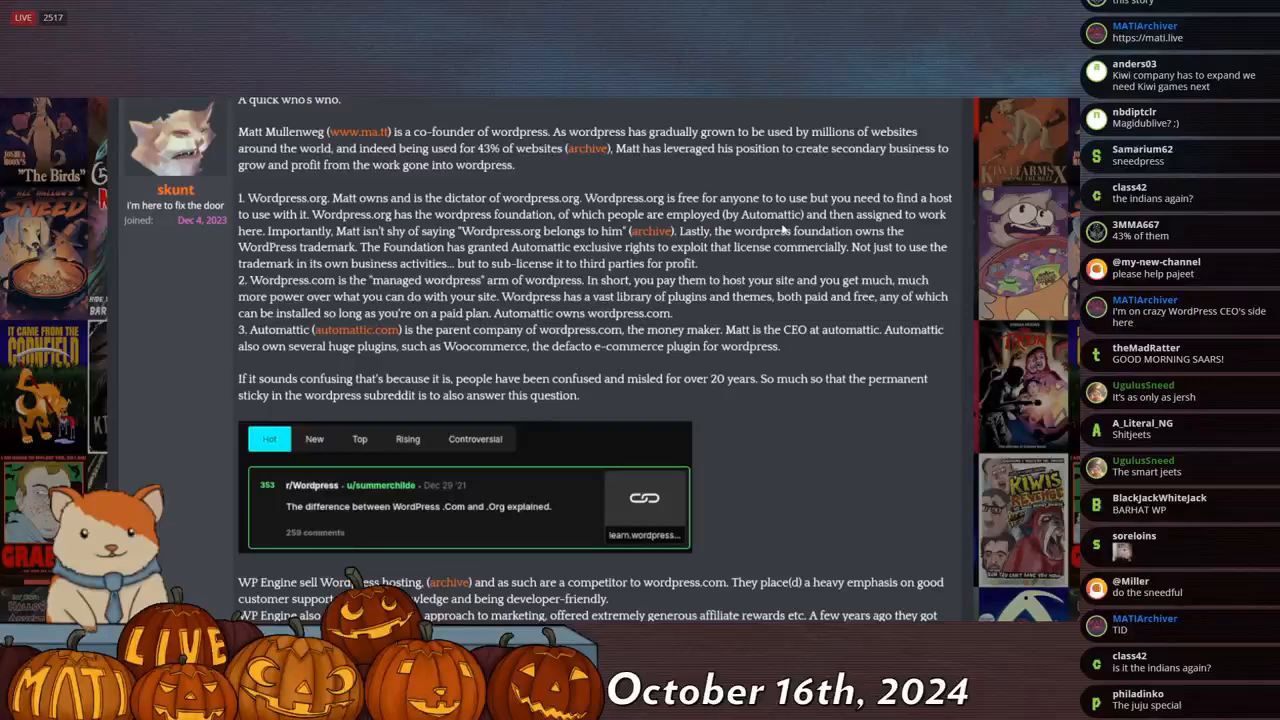
scroll("down", 3)
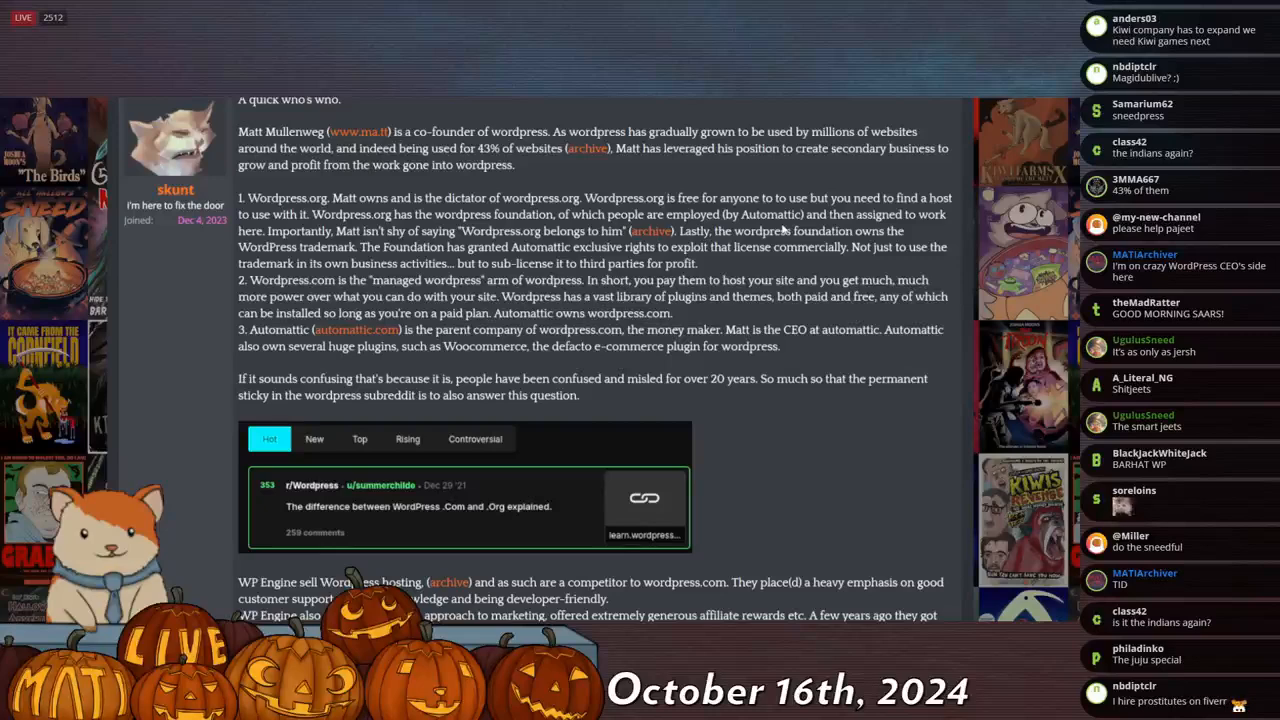
scroll("down", 3)
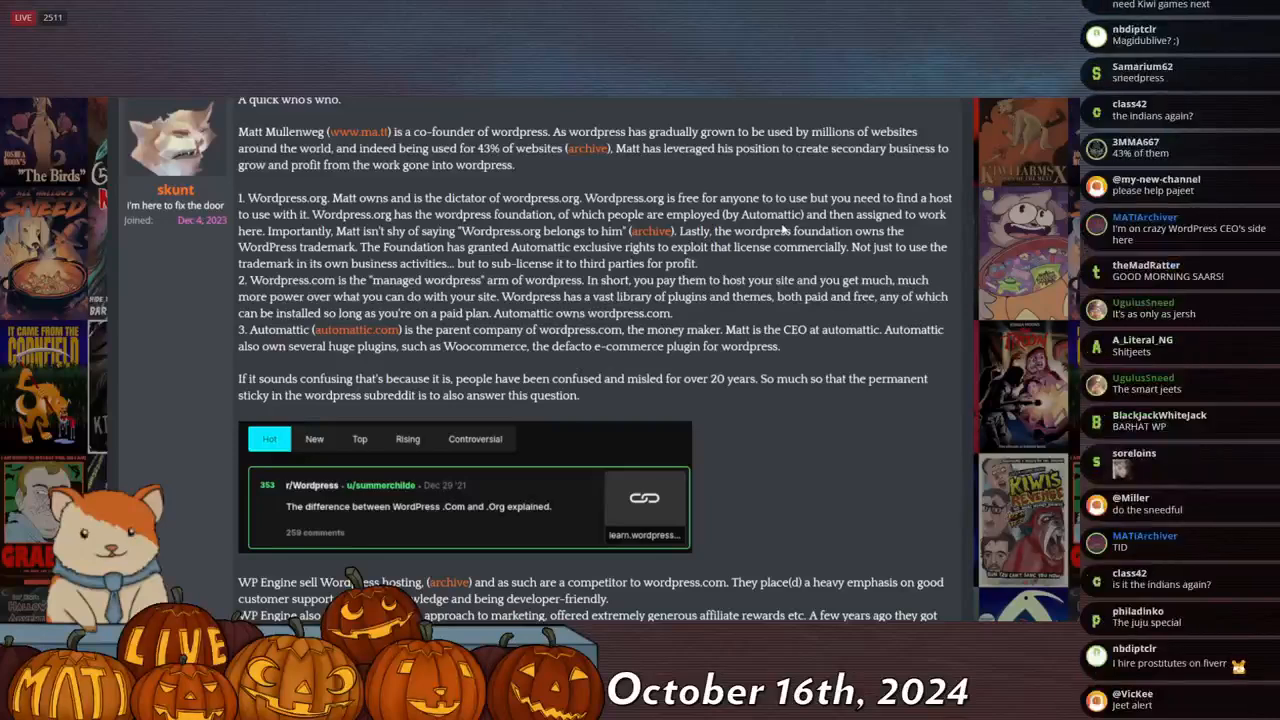
scroll("down", 3)
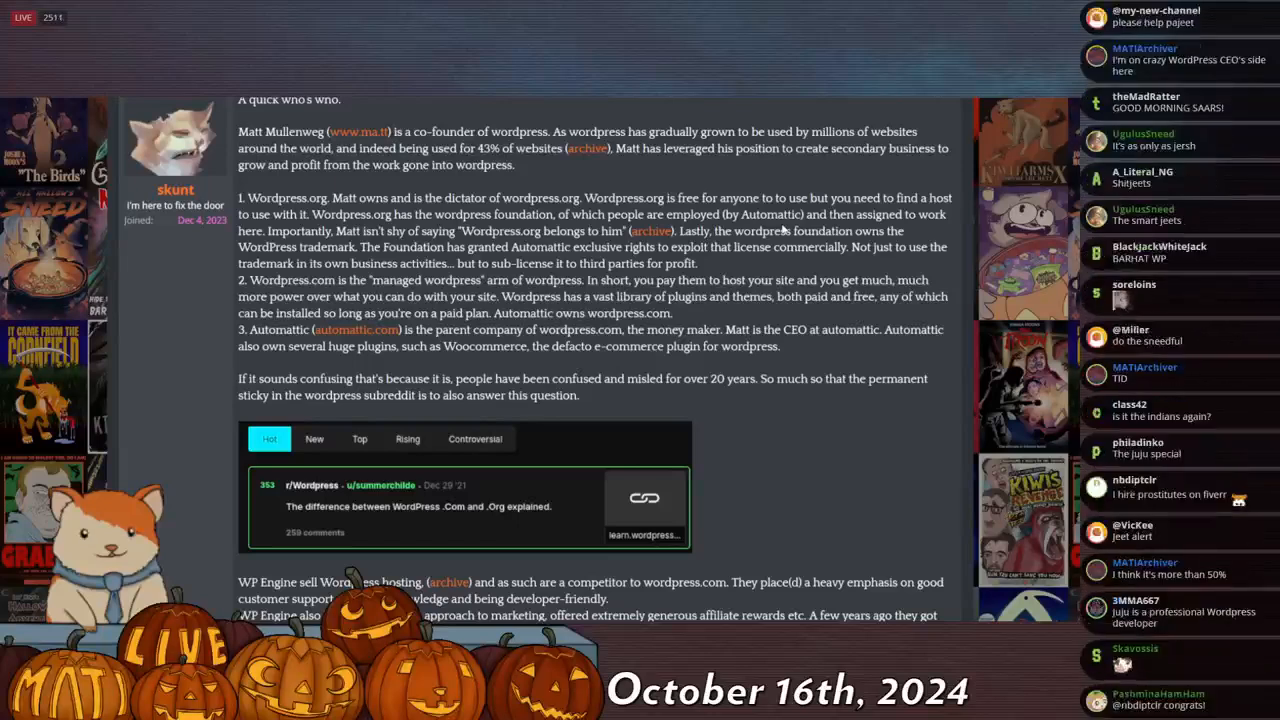
scroll("down", 3)
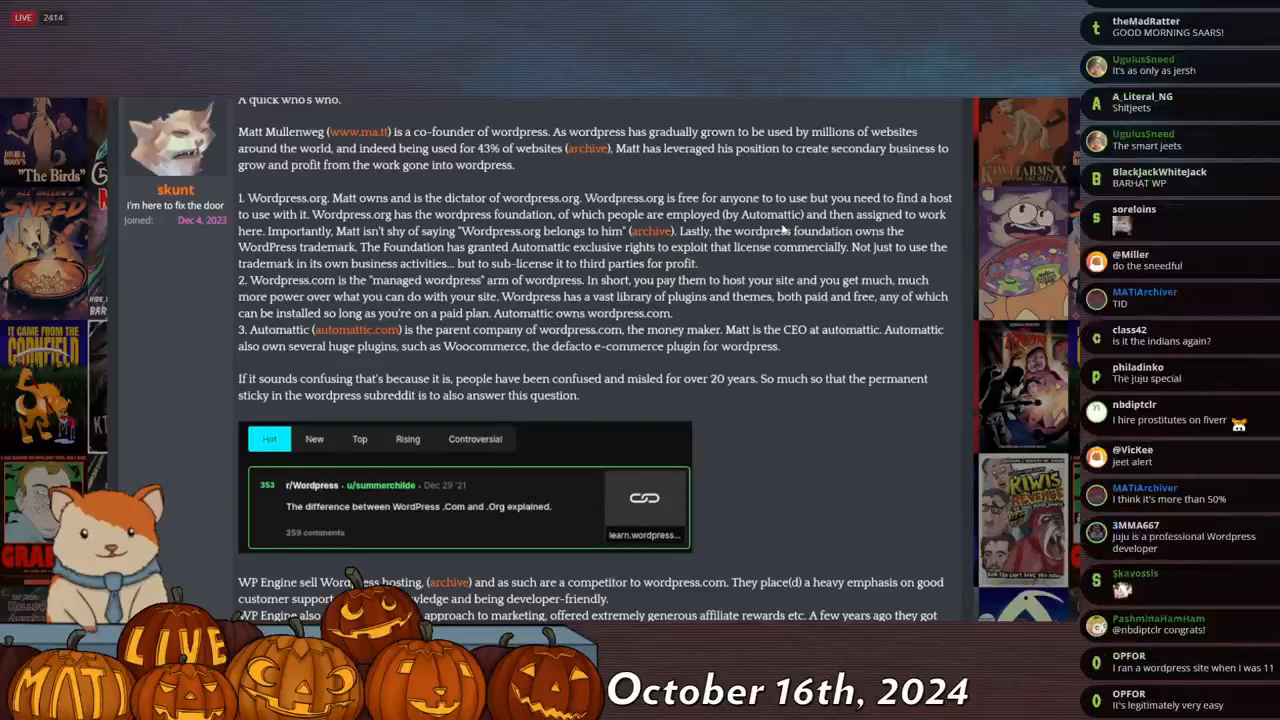
scroll("down", 3)
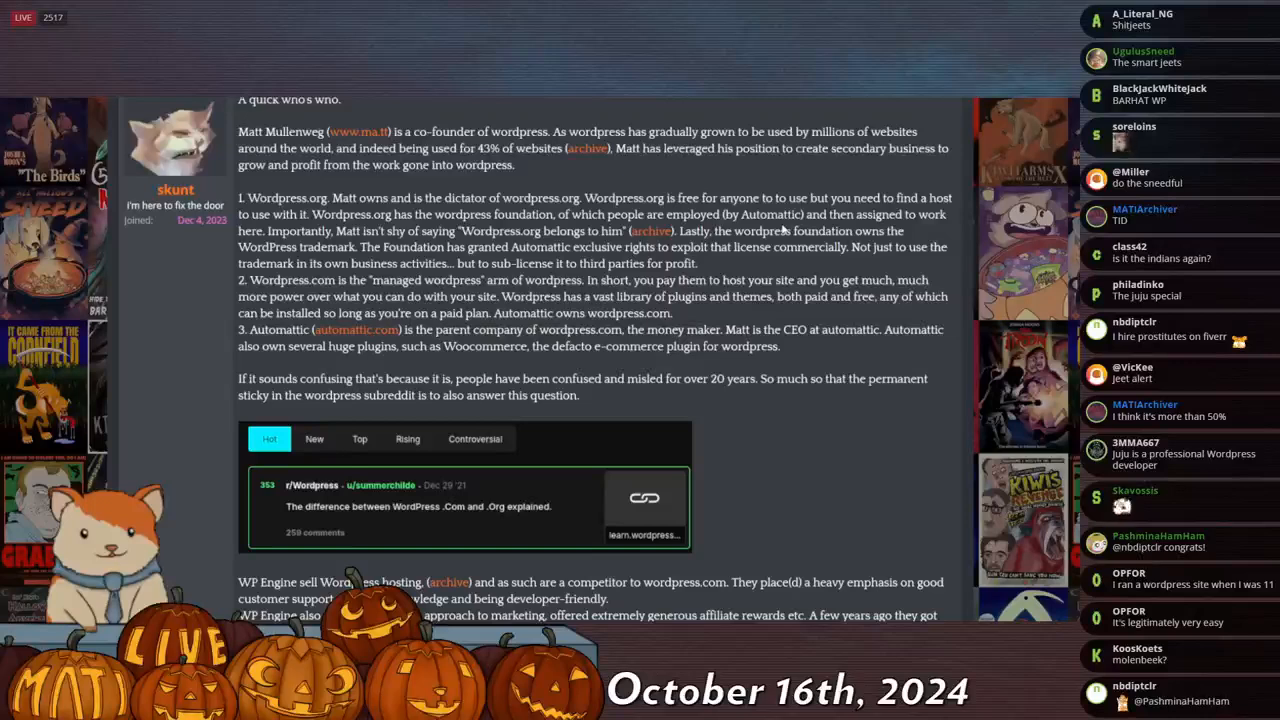
scroll("down", 3)
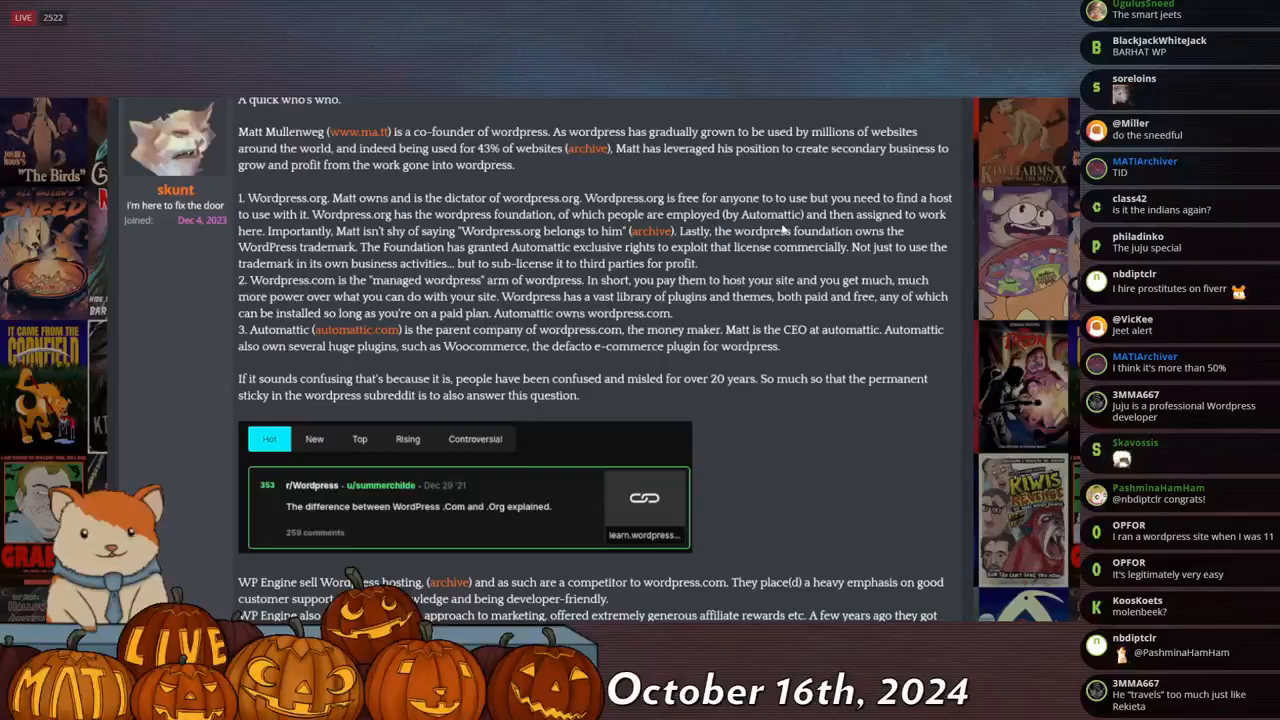
scroll("down", 3)
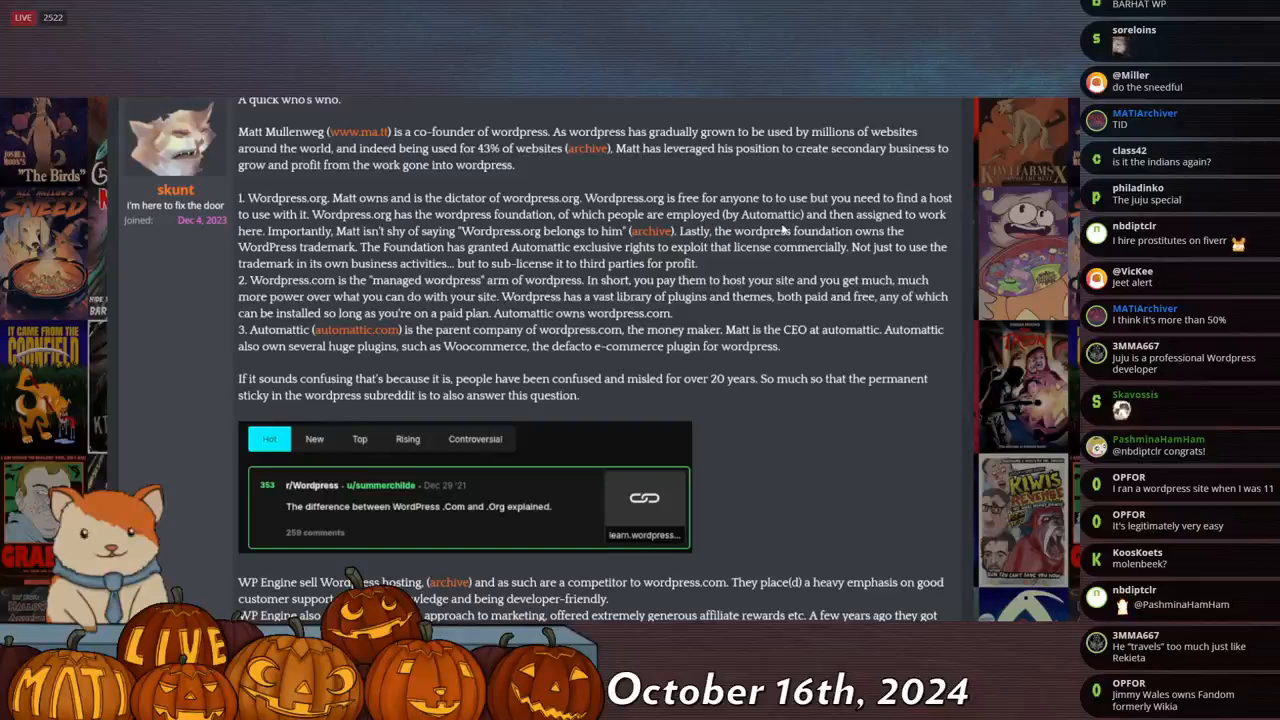
scroll("down", 3)
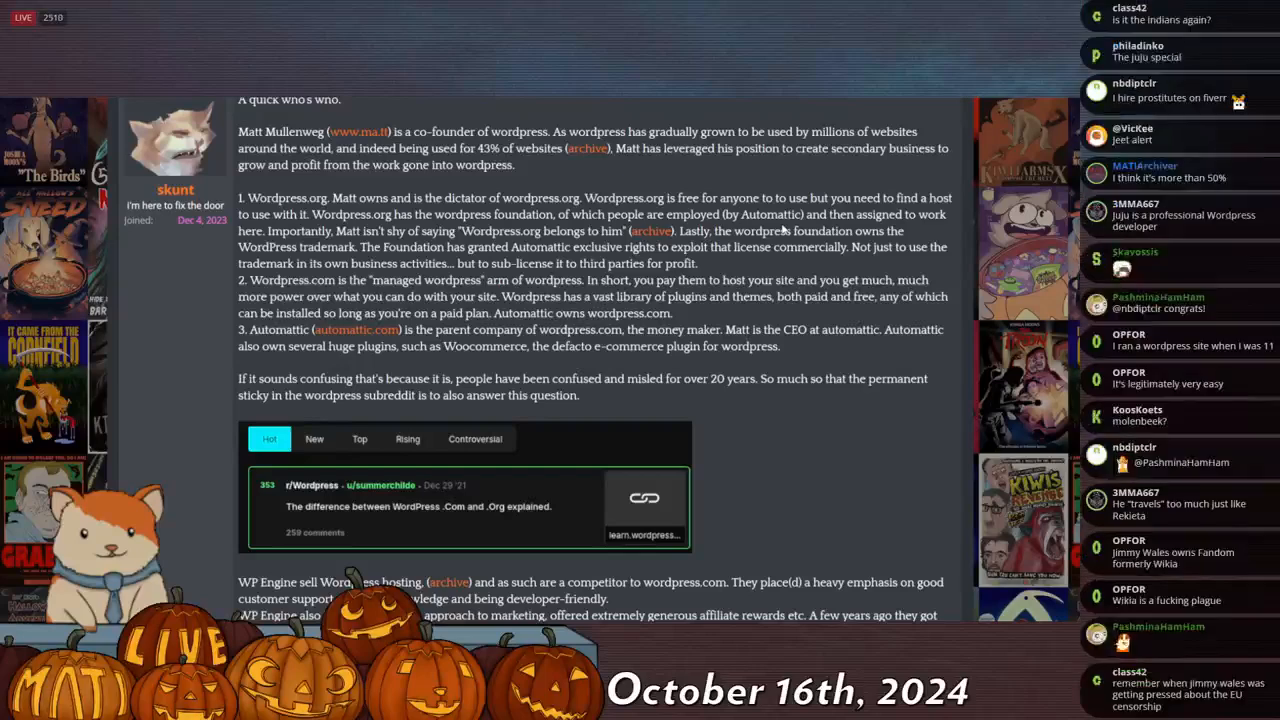
scroll("down", 3)
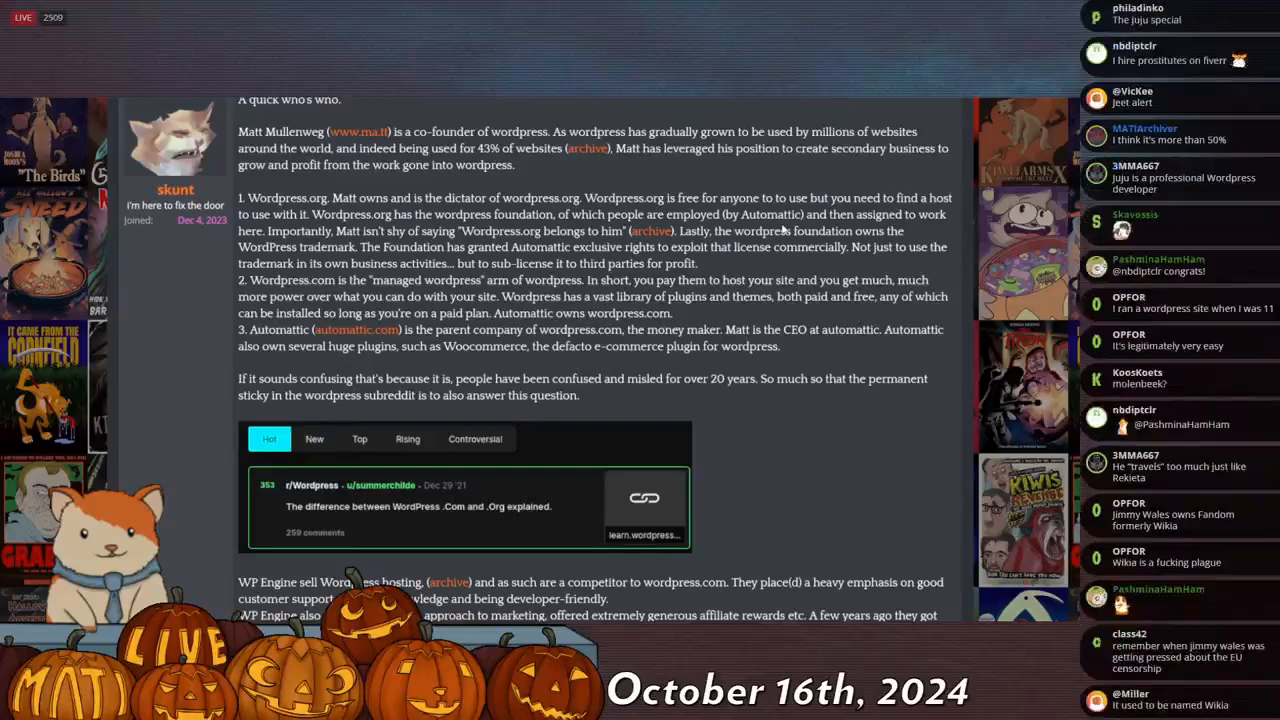
scroll("down", 3)
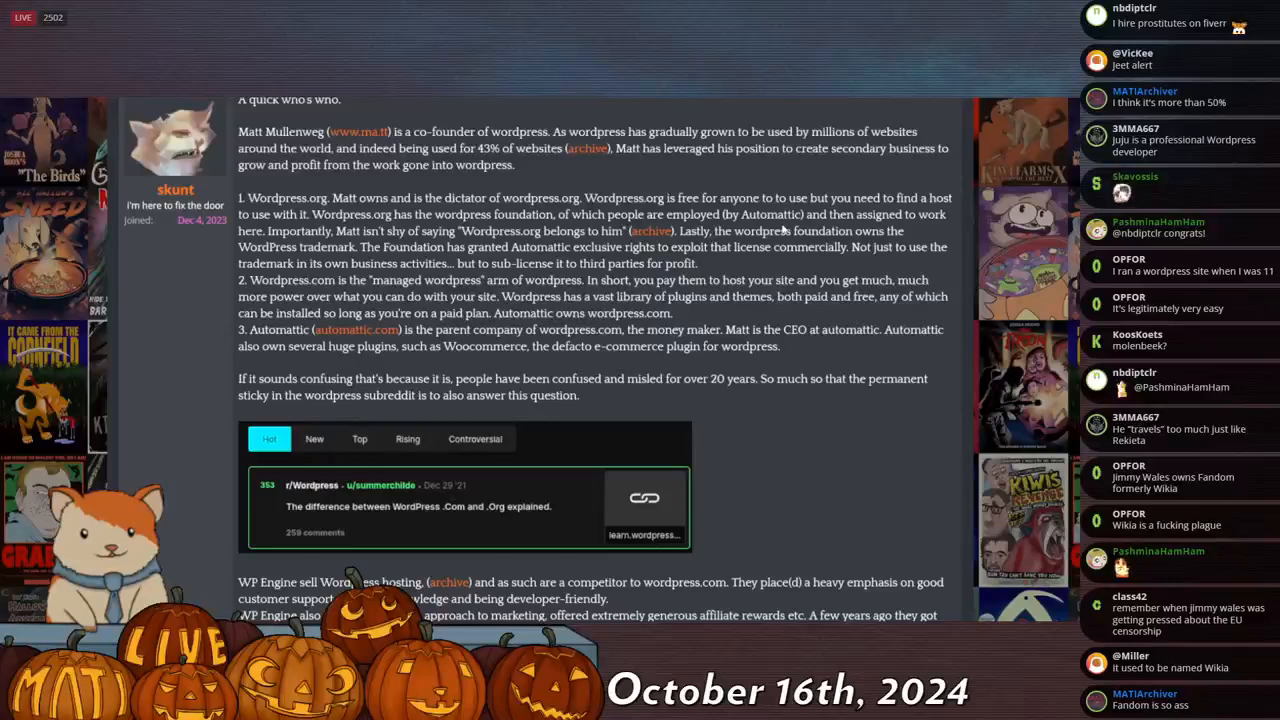
scroll("down", 3)
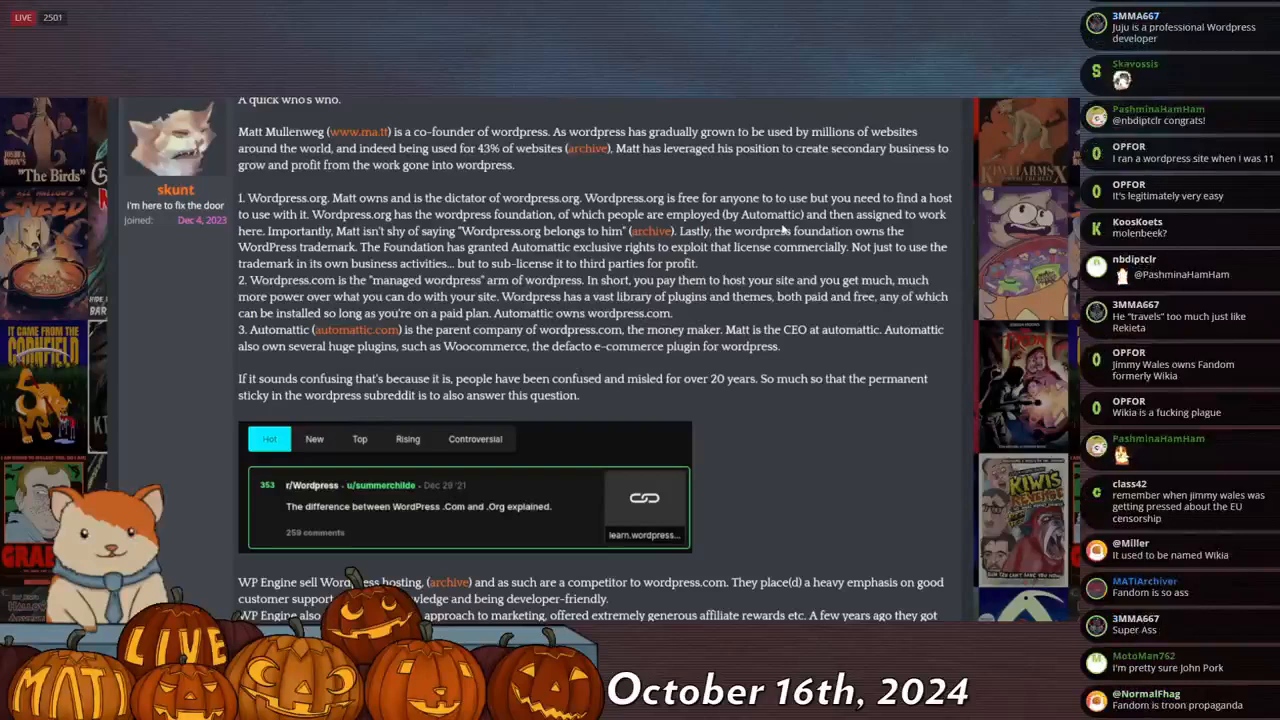
scroll("down", 3)
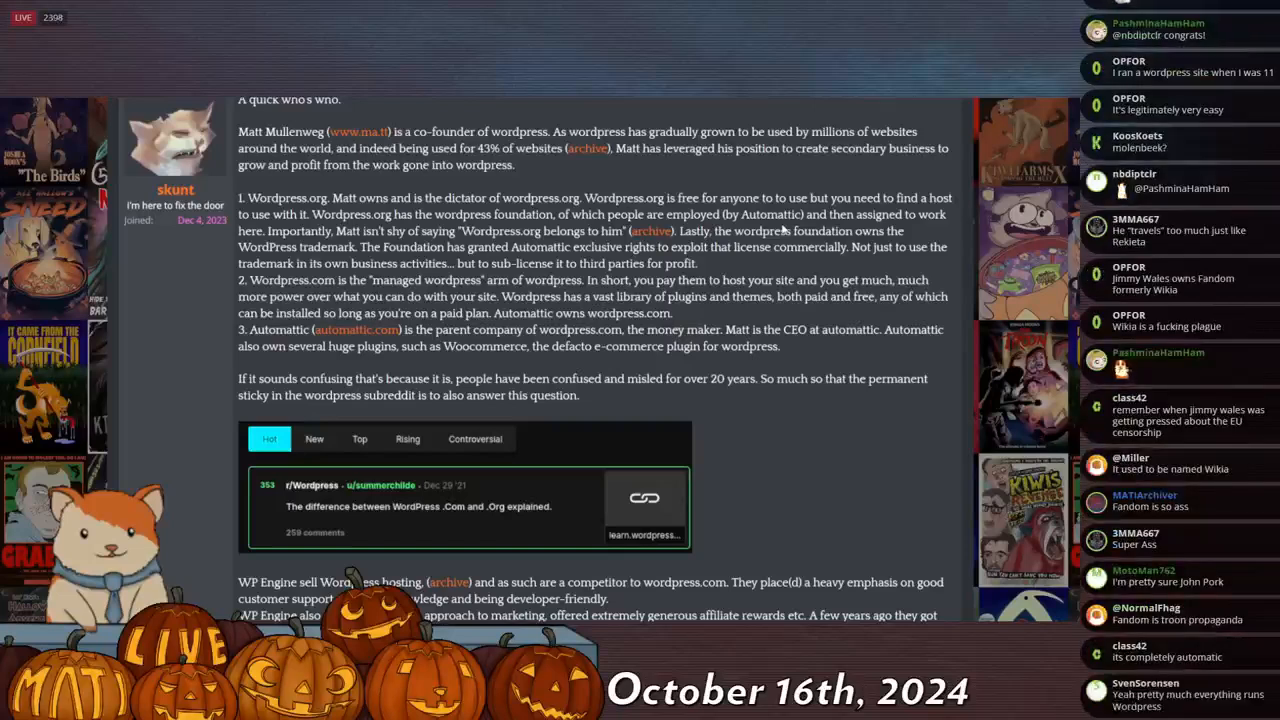
scroll("down", 3)
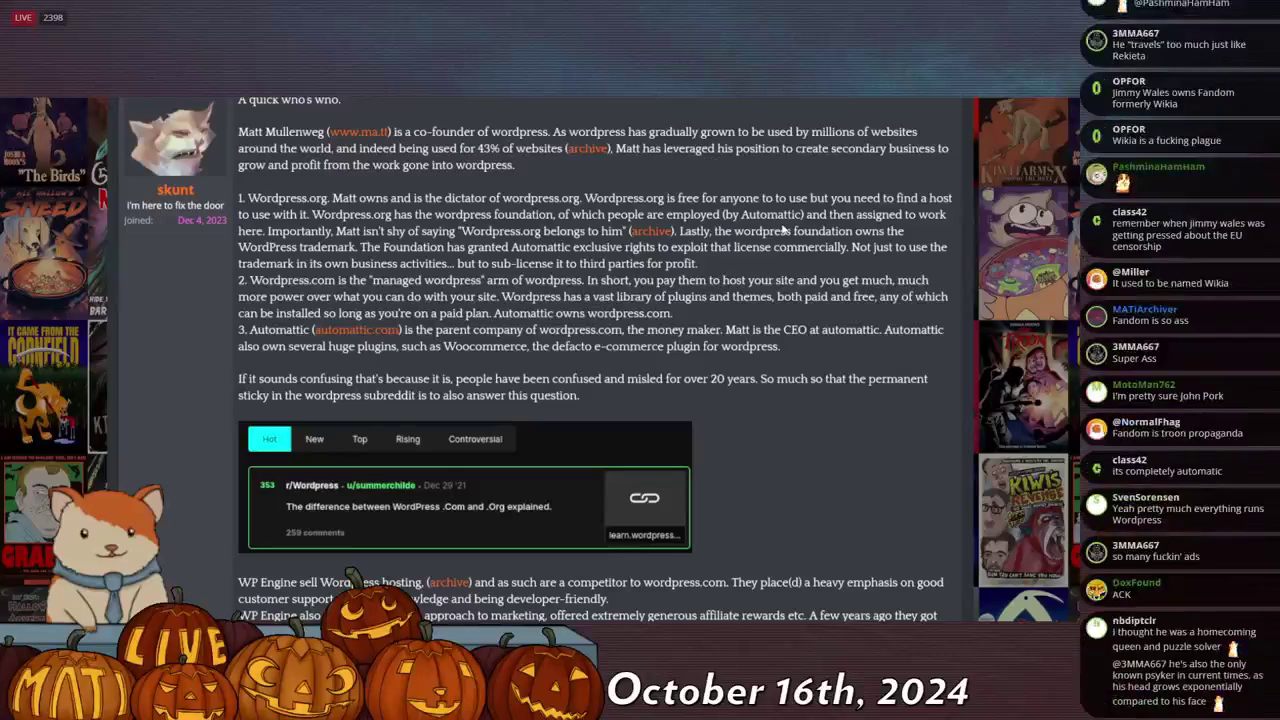
scroll("down", 3)
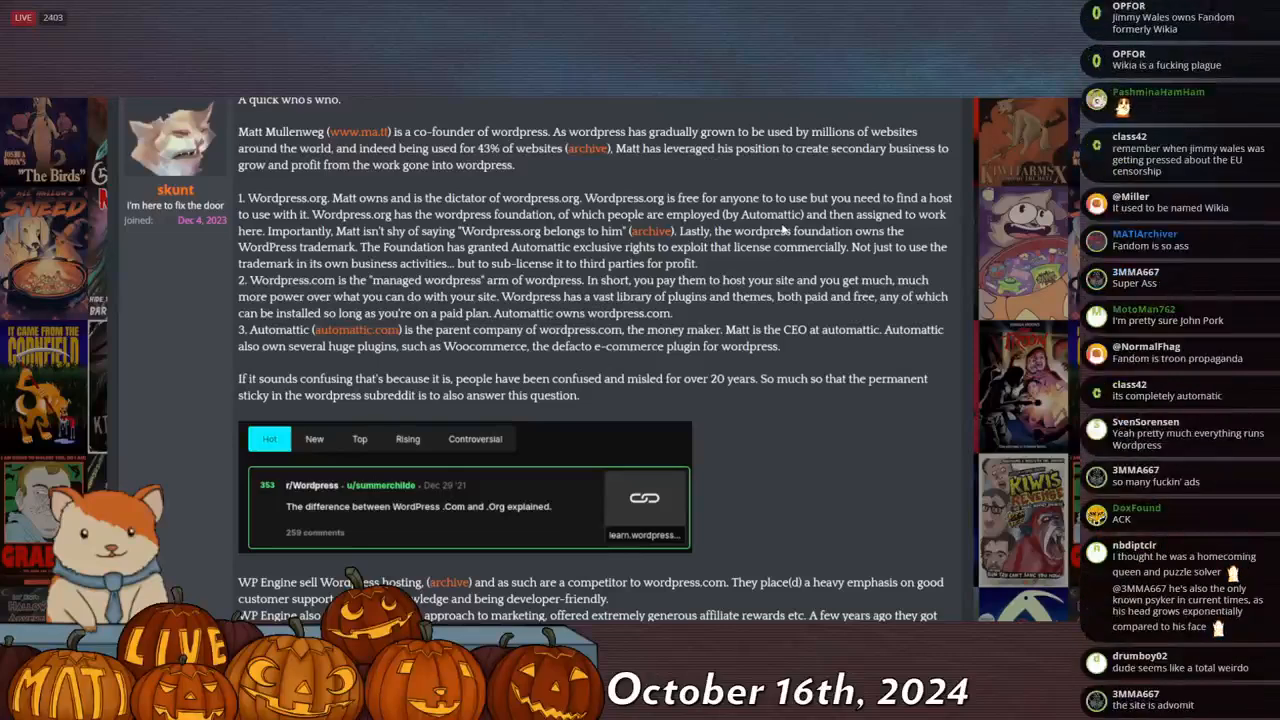
scroll("down", 3)
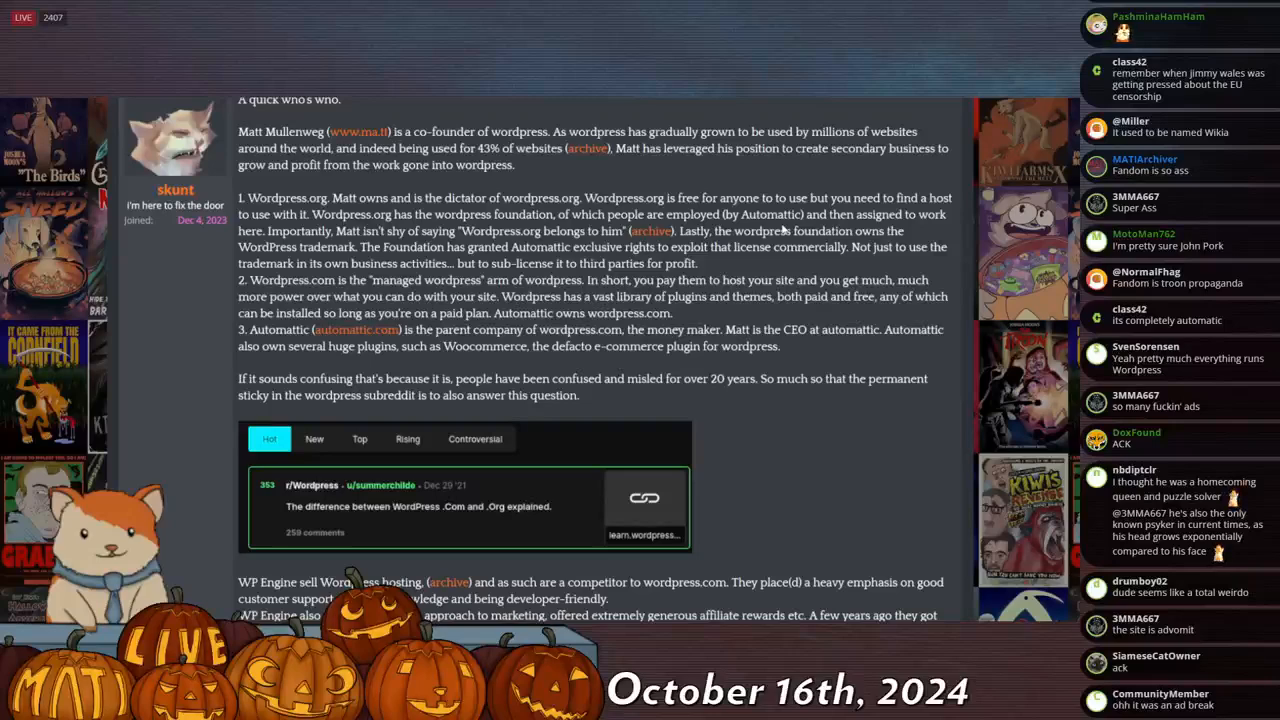
scroll("down", 3)
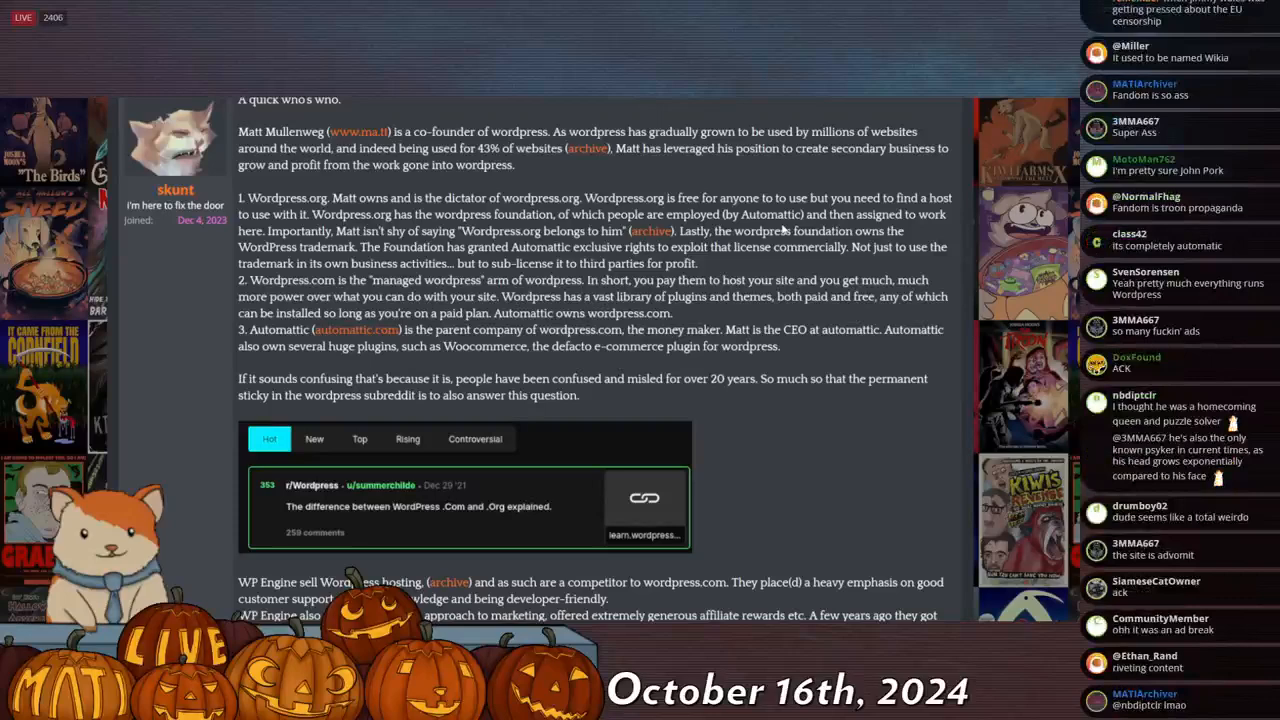
scroll("down", 3)
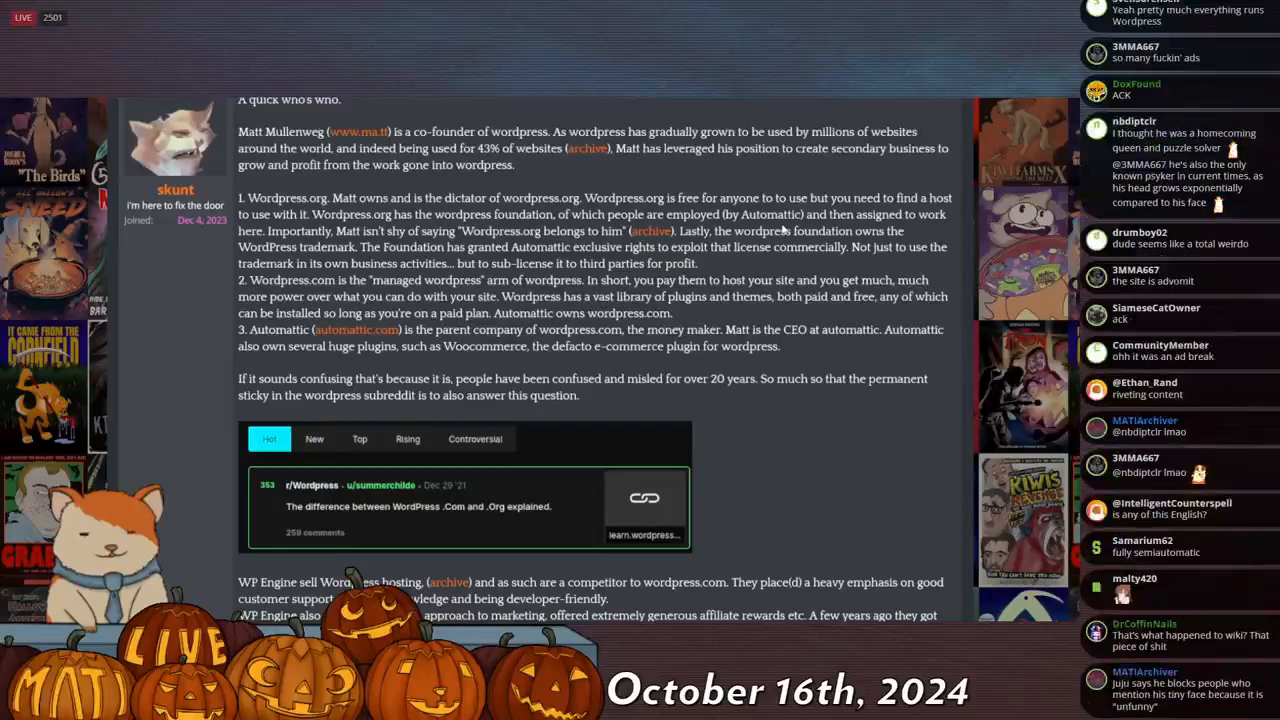
scroll("down", 3)
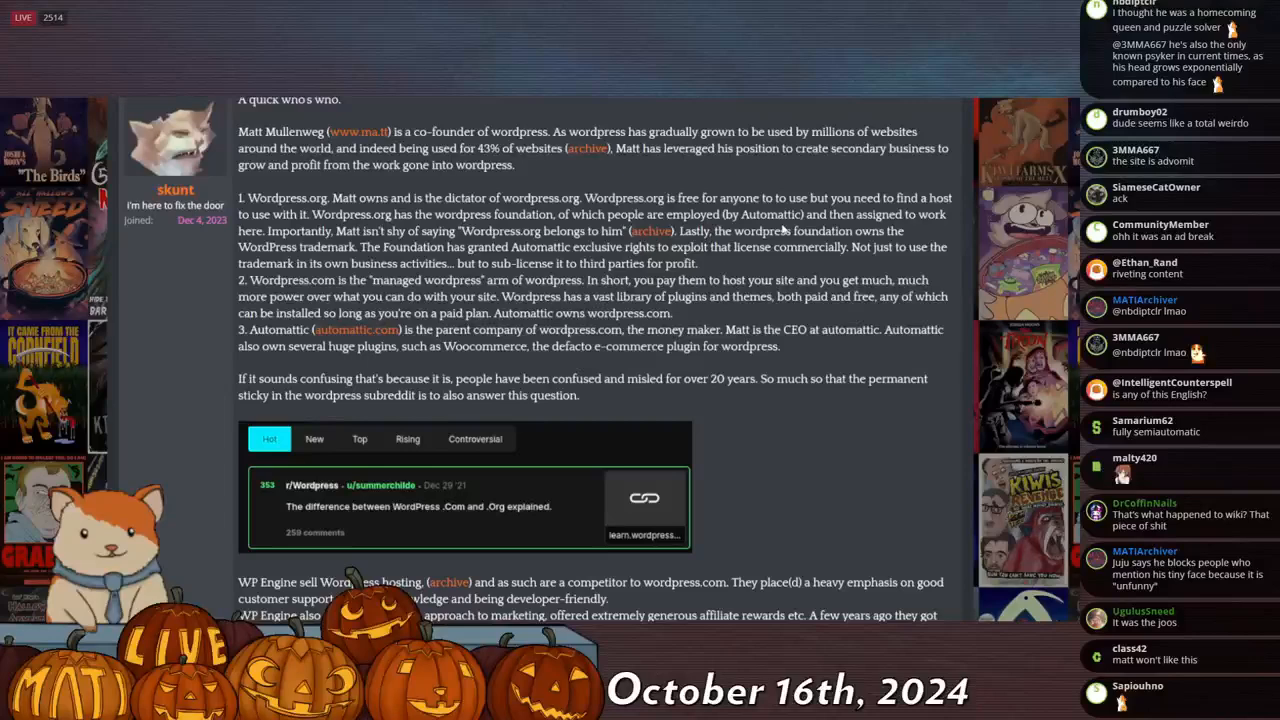
scroll("down", 3)
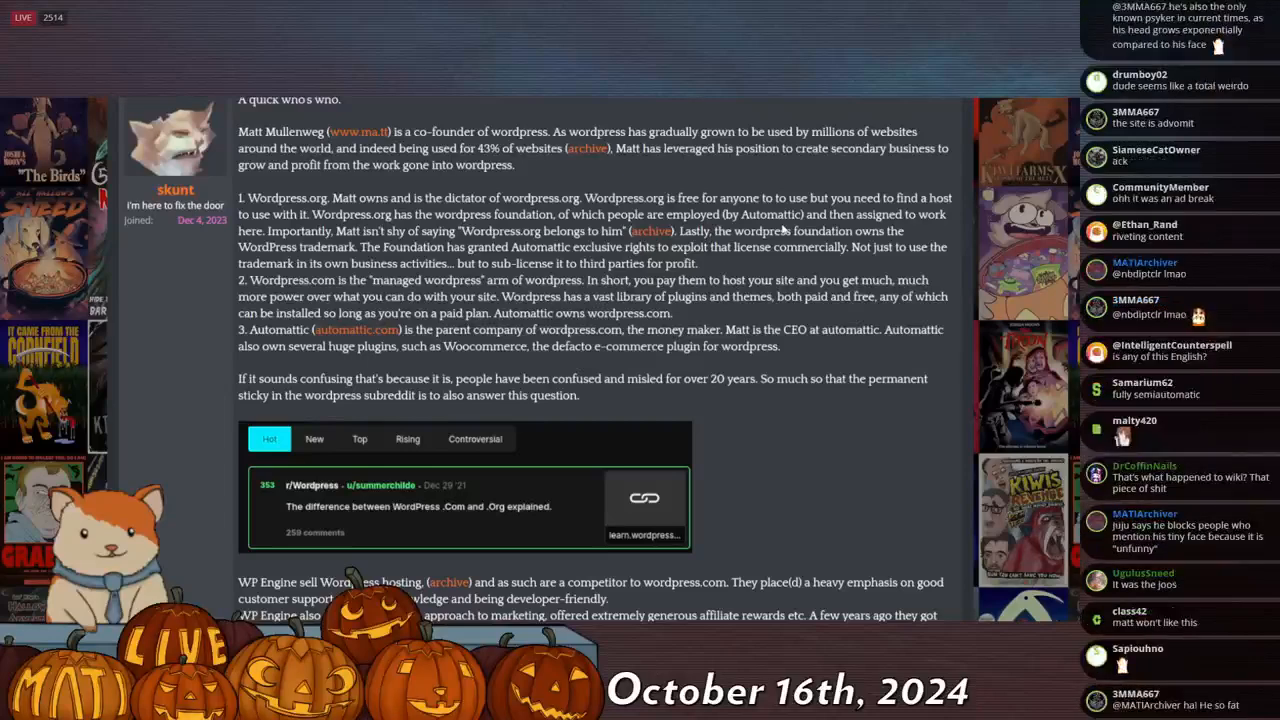
scroll("down", 3)
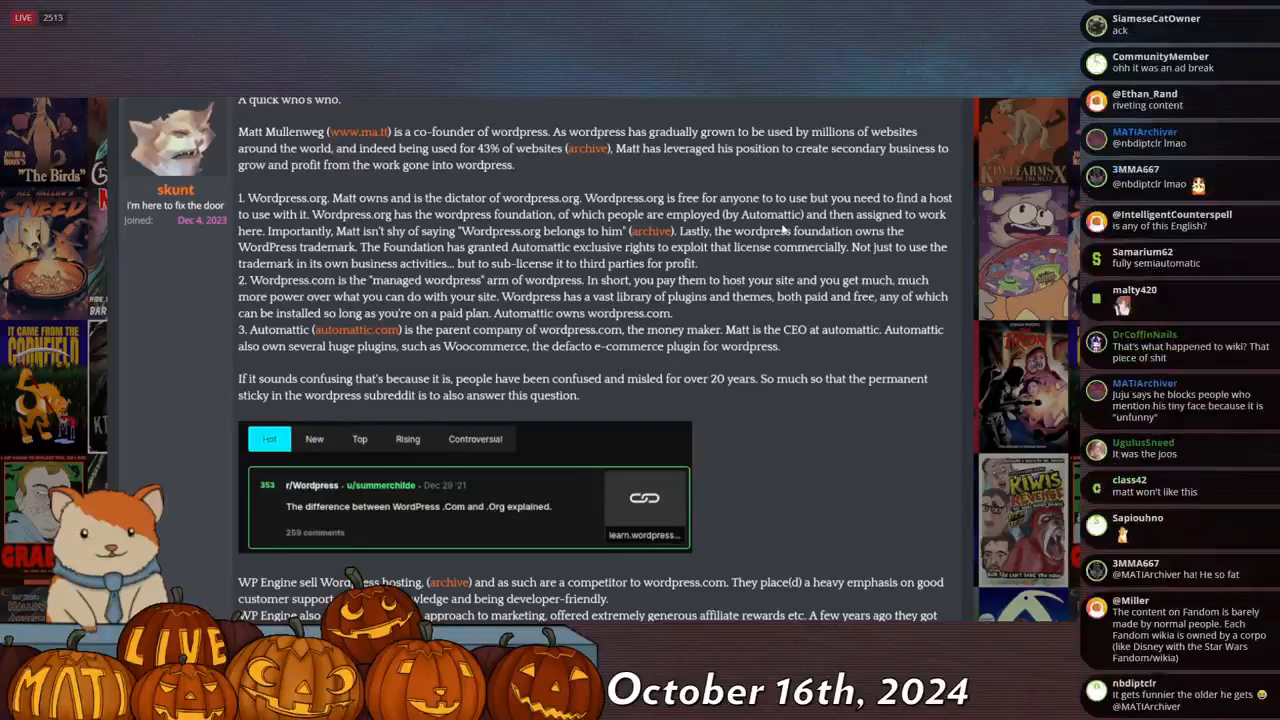
scroll("down", 3)
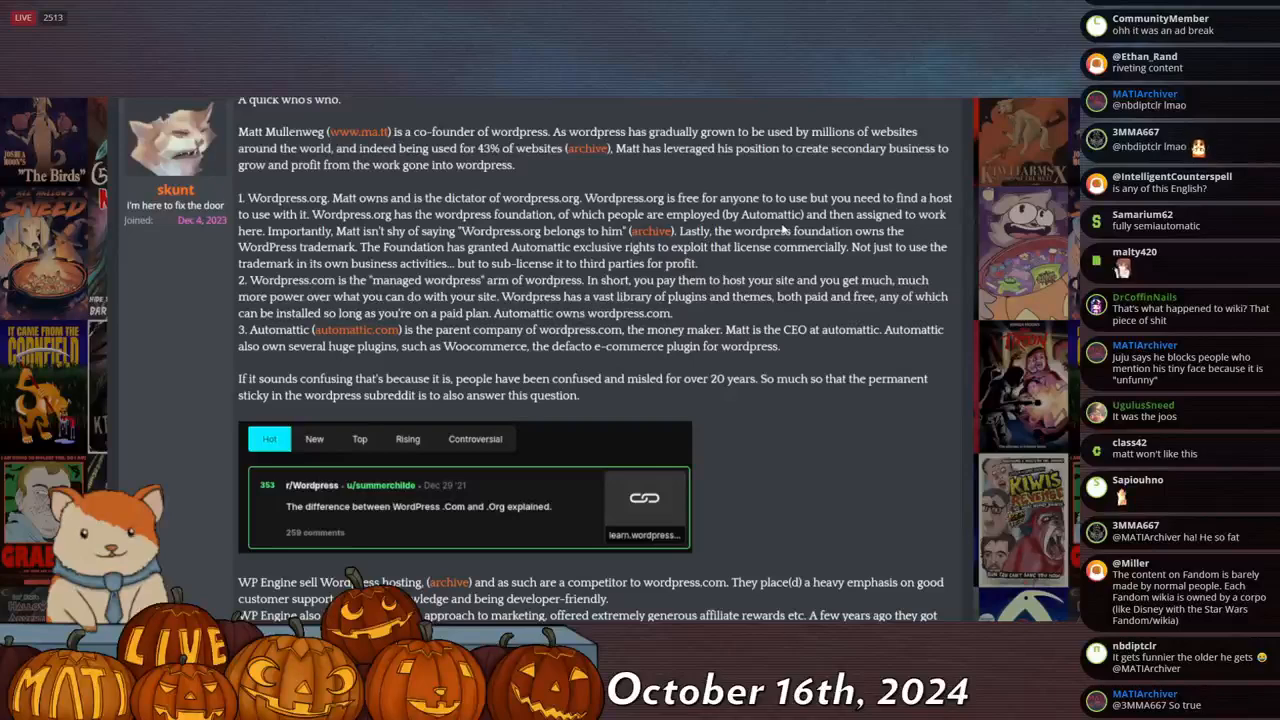
scroll("down", 3)
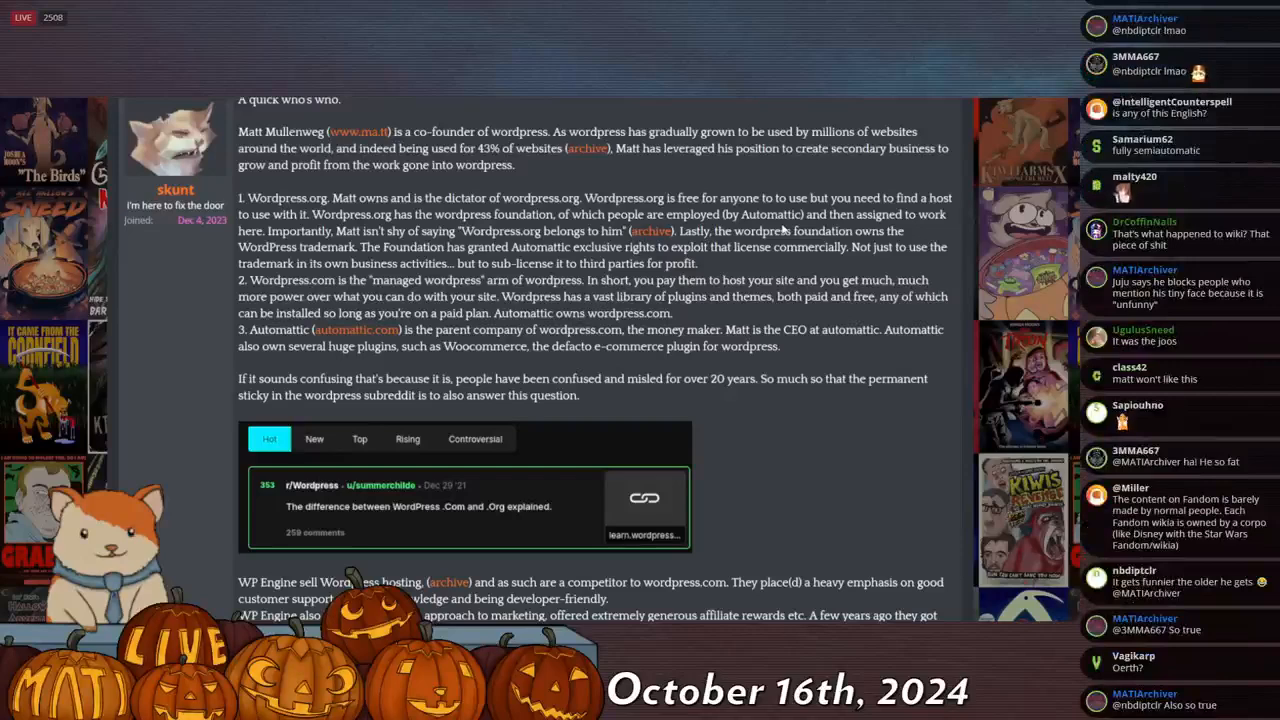
scroll("down", 3)
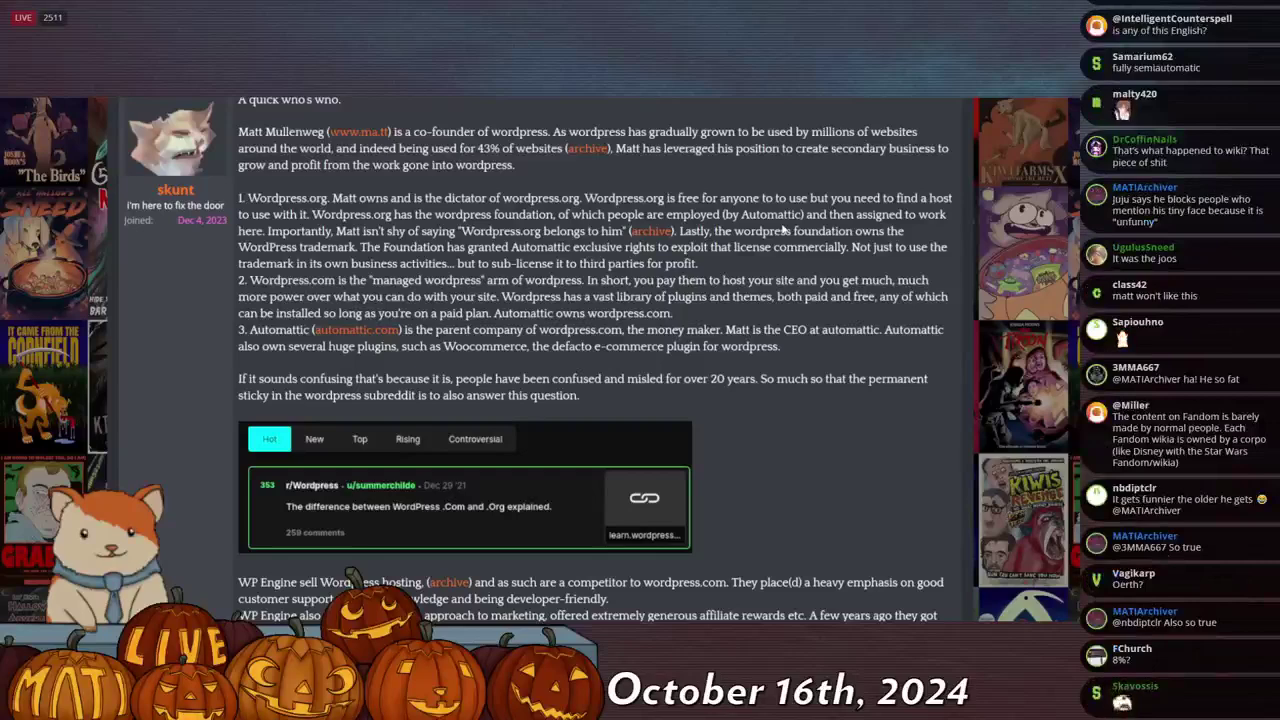
scroll("down", 3)
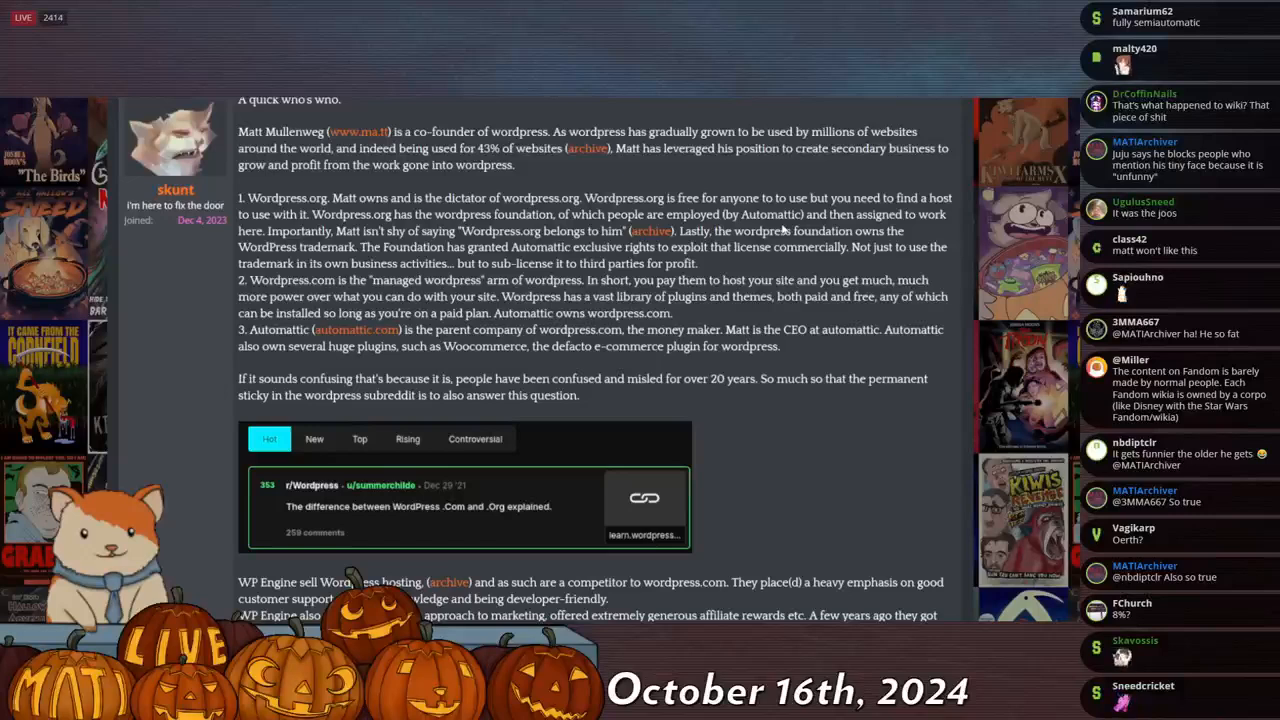
scroll("down", 3)
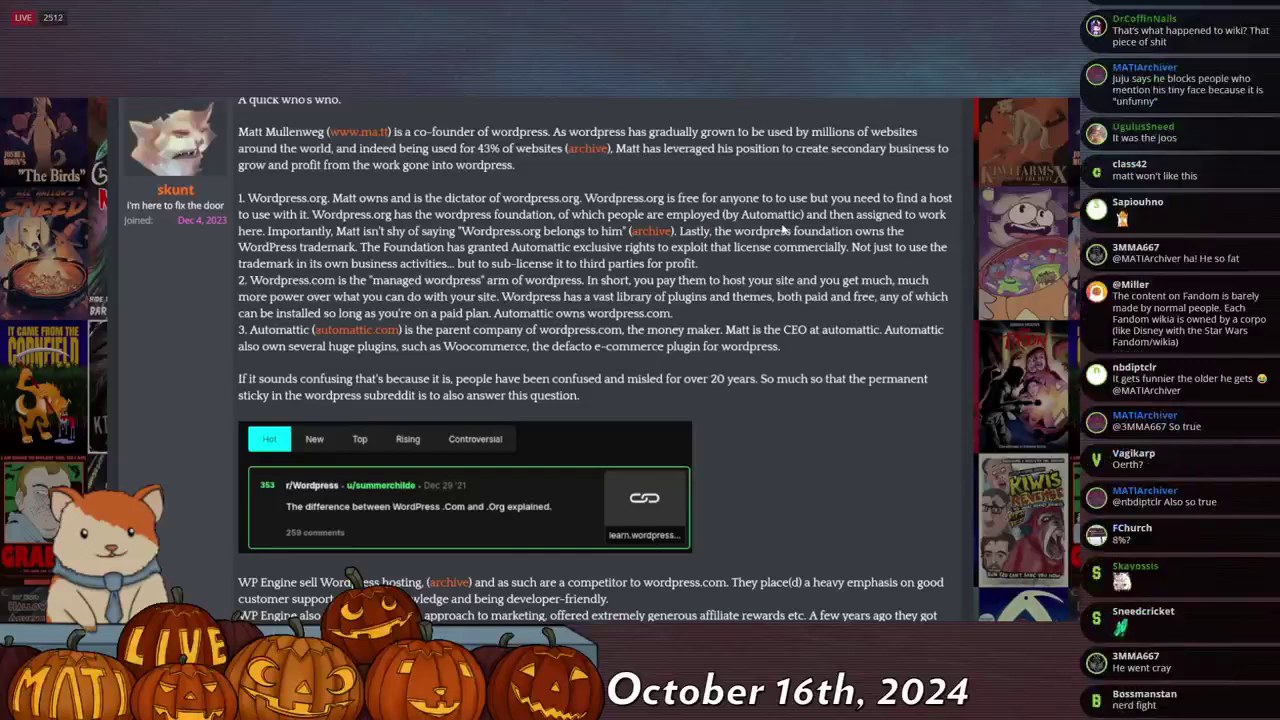
scroll("down", 3)
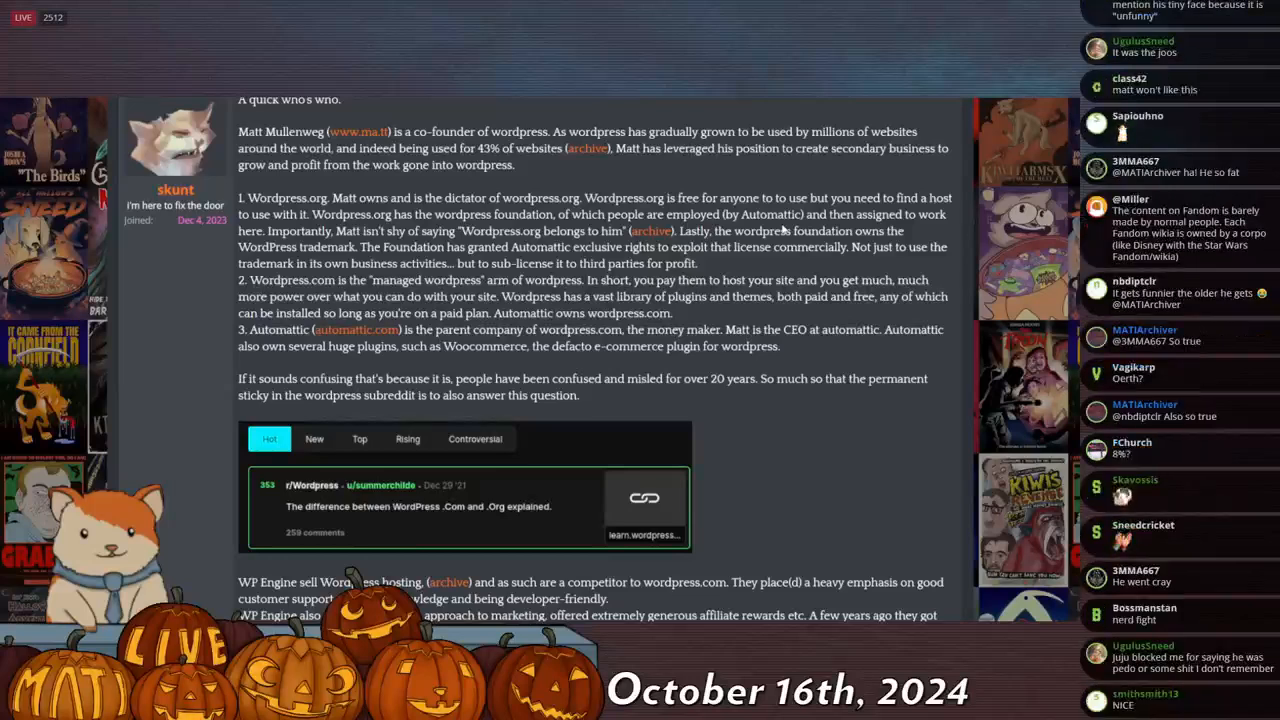
scroll("down", 3)
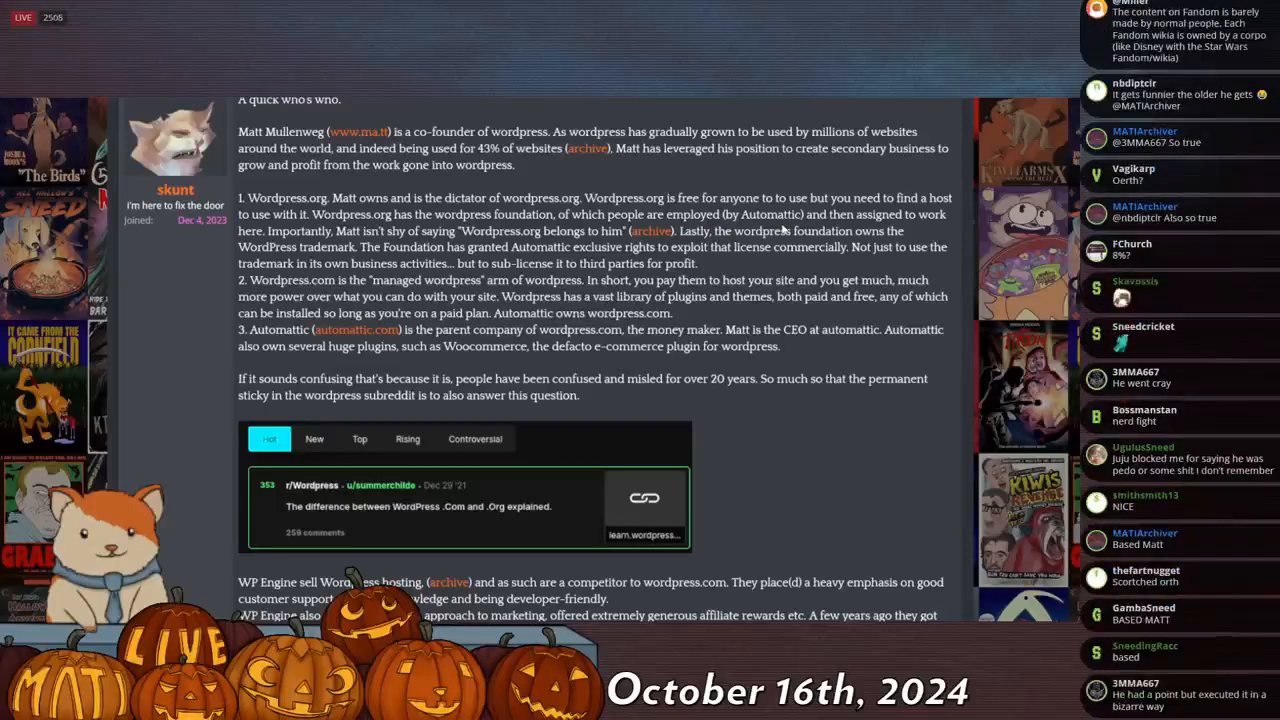
scroll("down", 3)
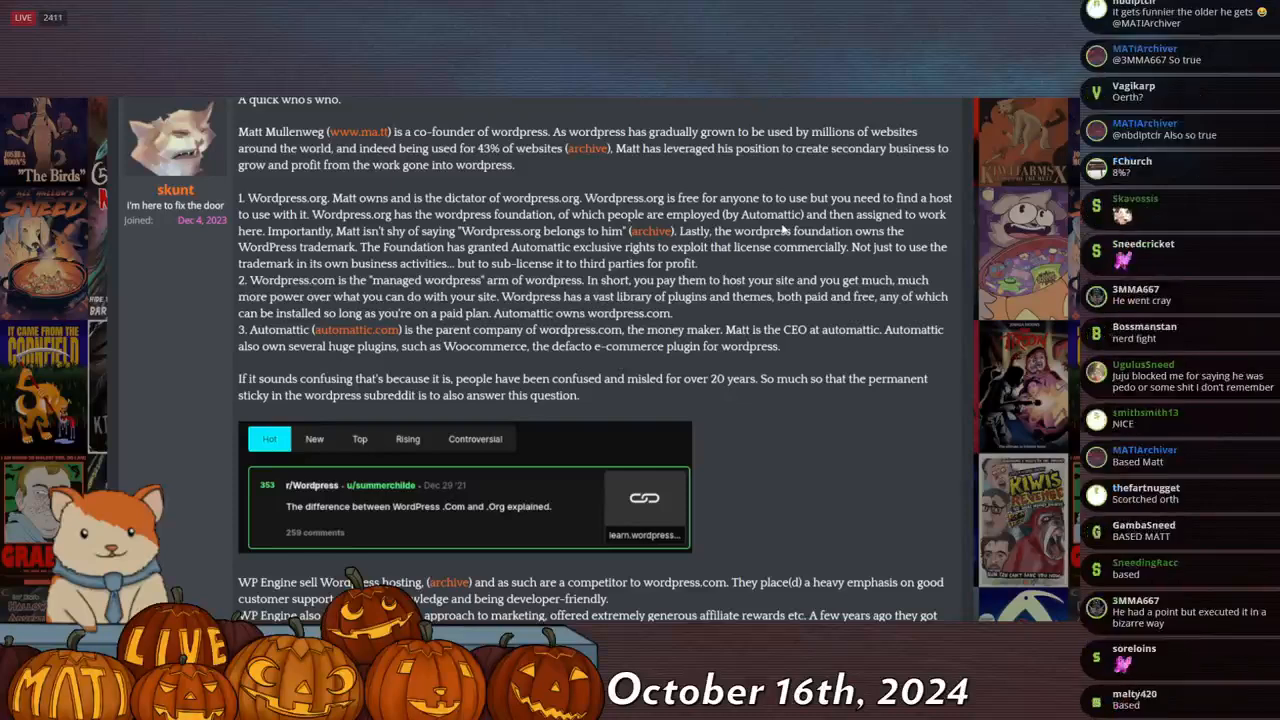
scroll("down", 3)
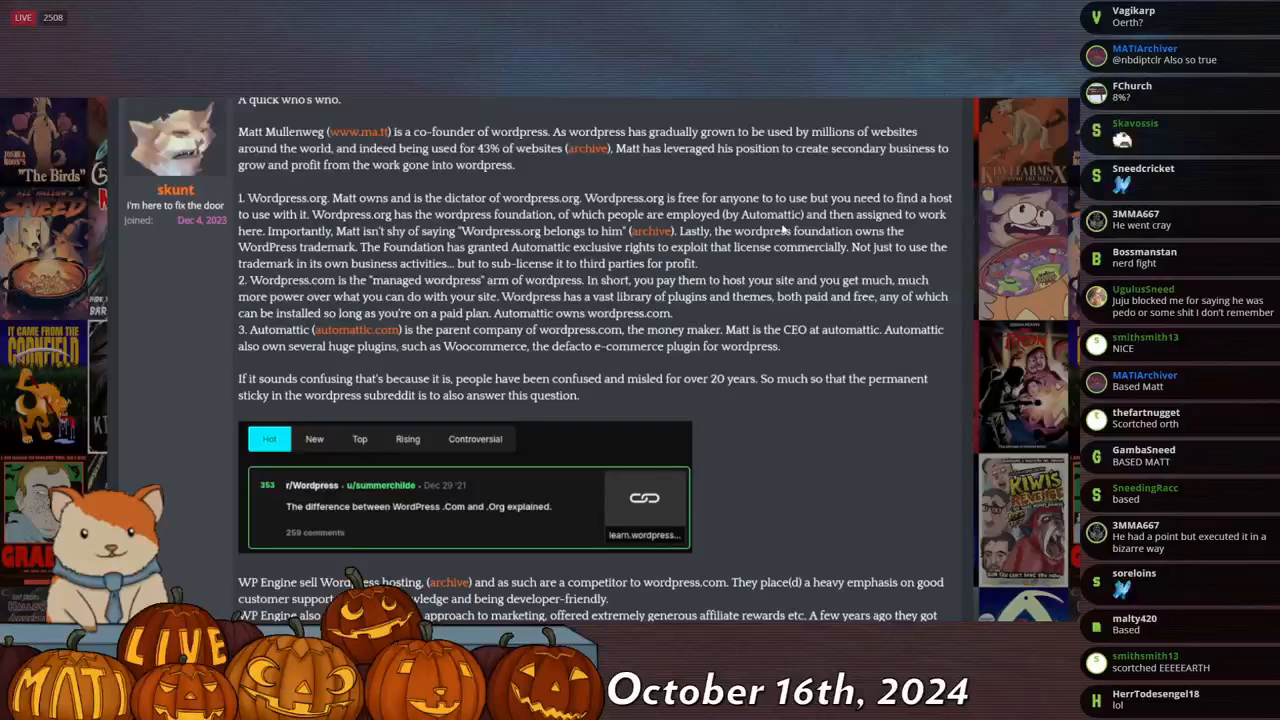
scroll("down", 3)
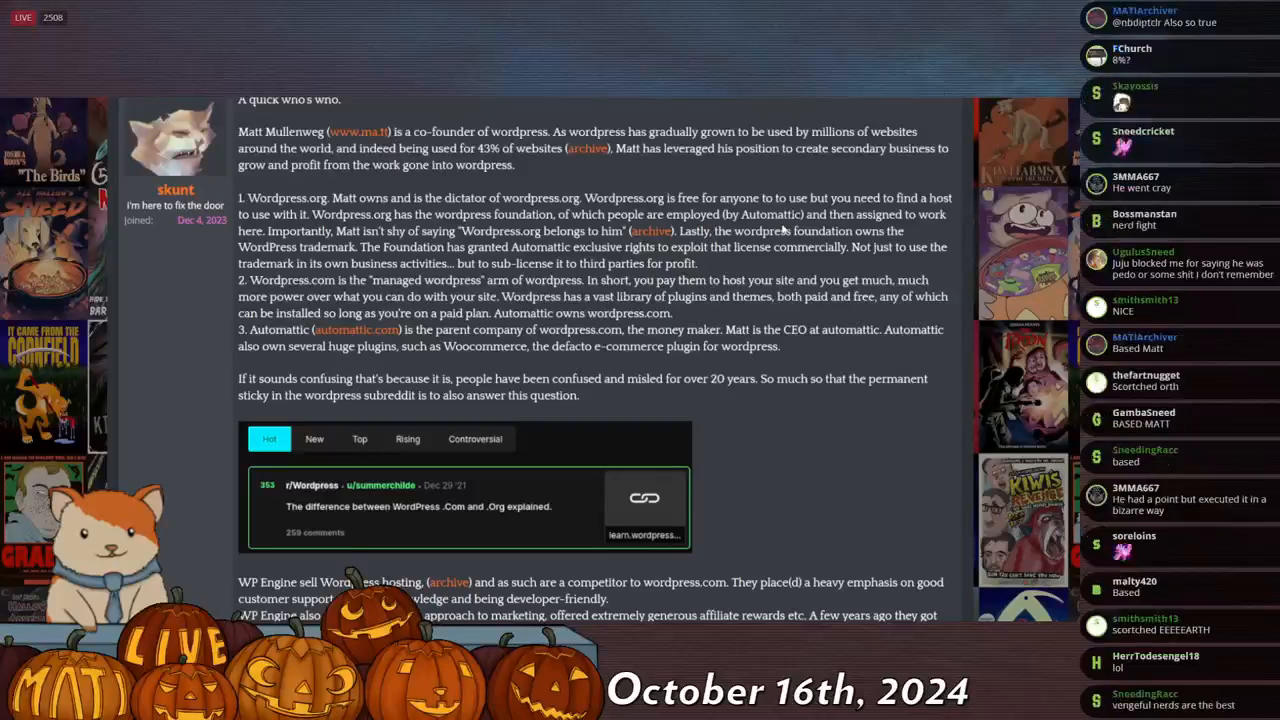
scroll("down", 3)
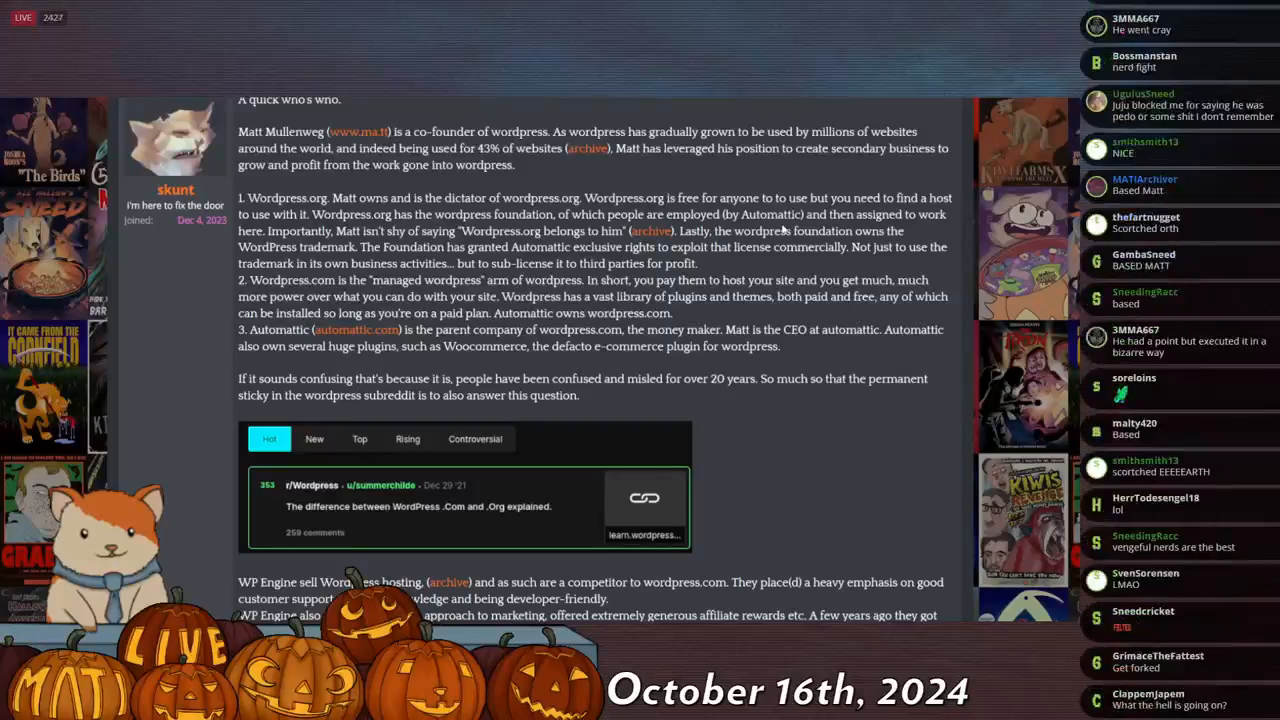
scroll("down", 3)
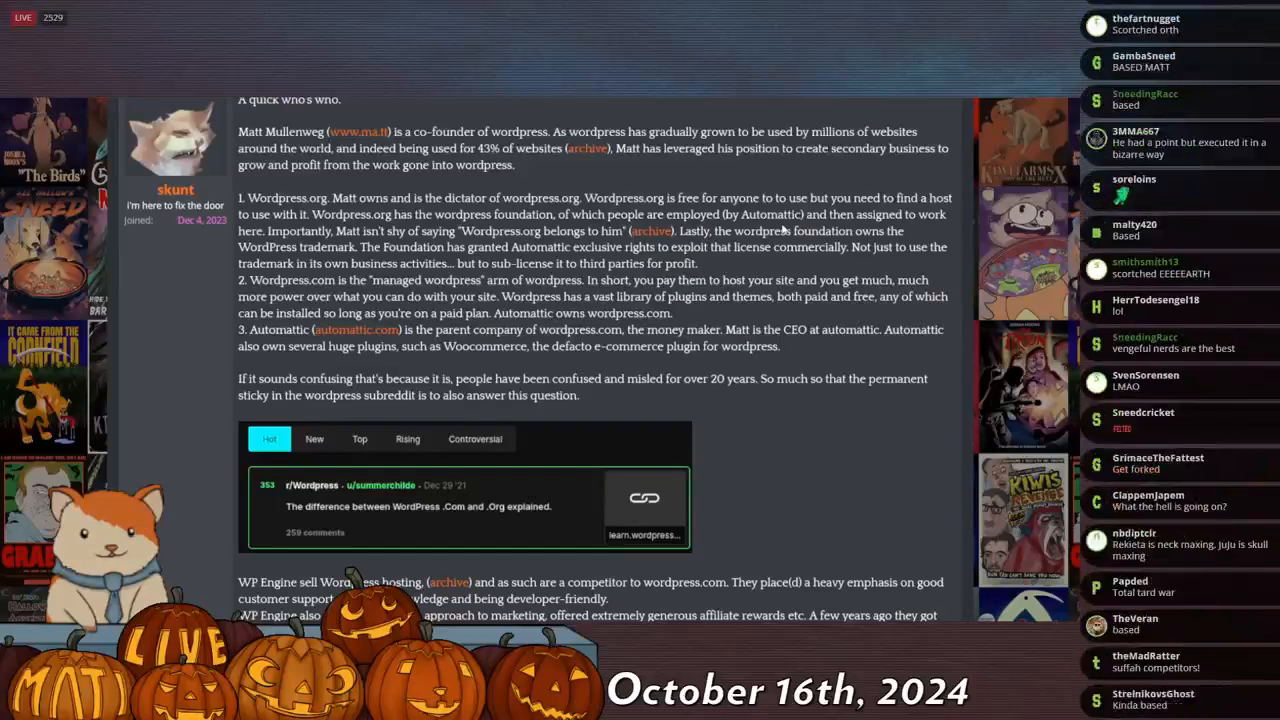
scroll("down", 3)
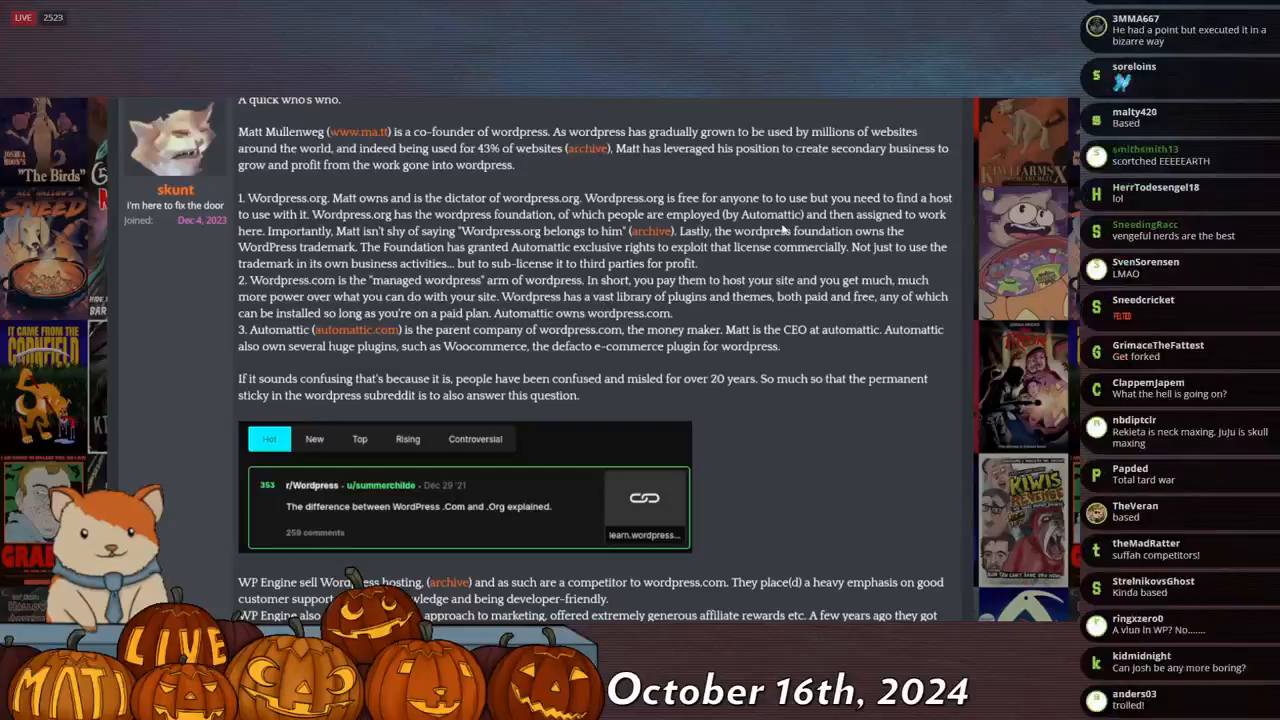
scroll("down", 3)
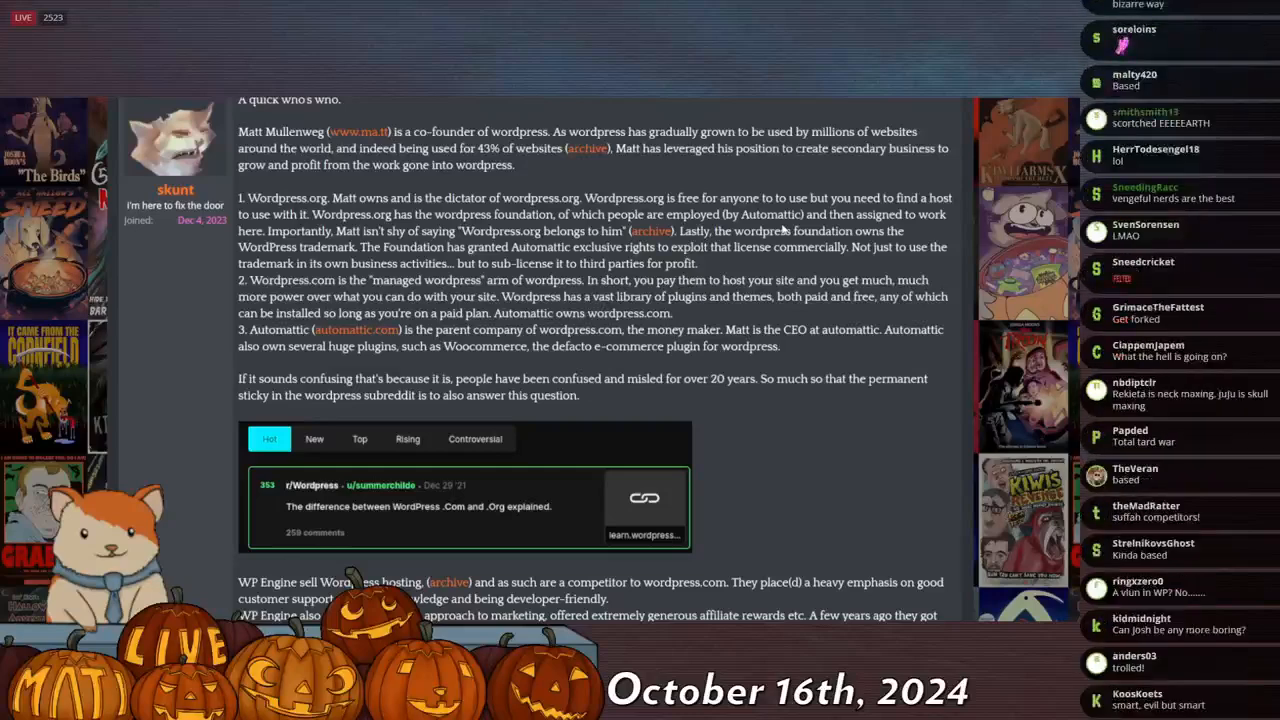
scroll("down", 3)
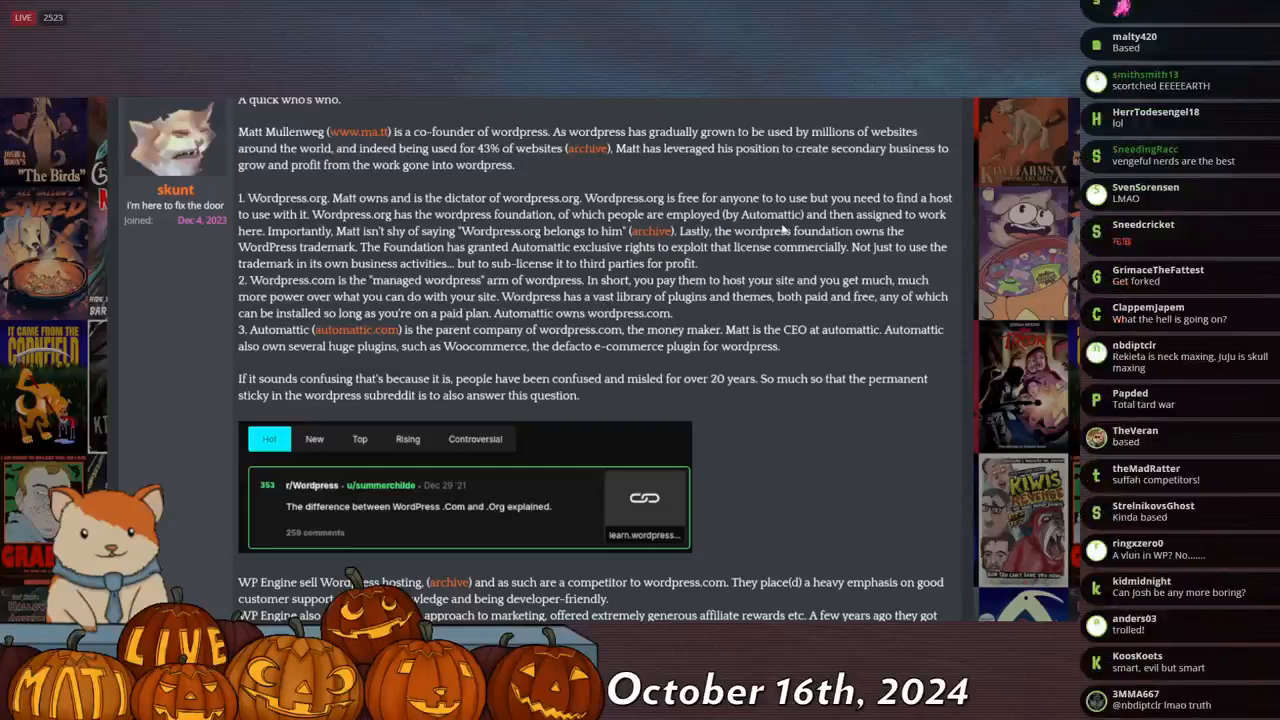
scroll("down", 3)
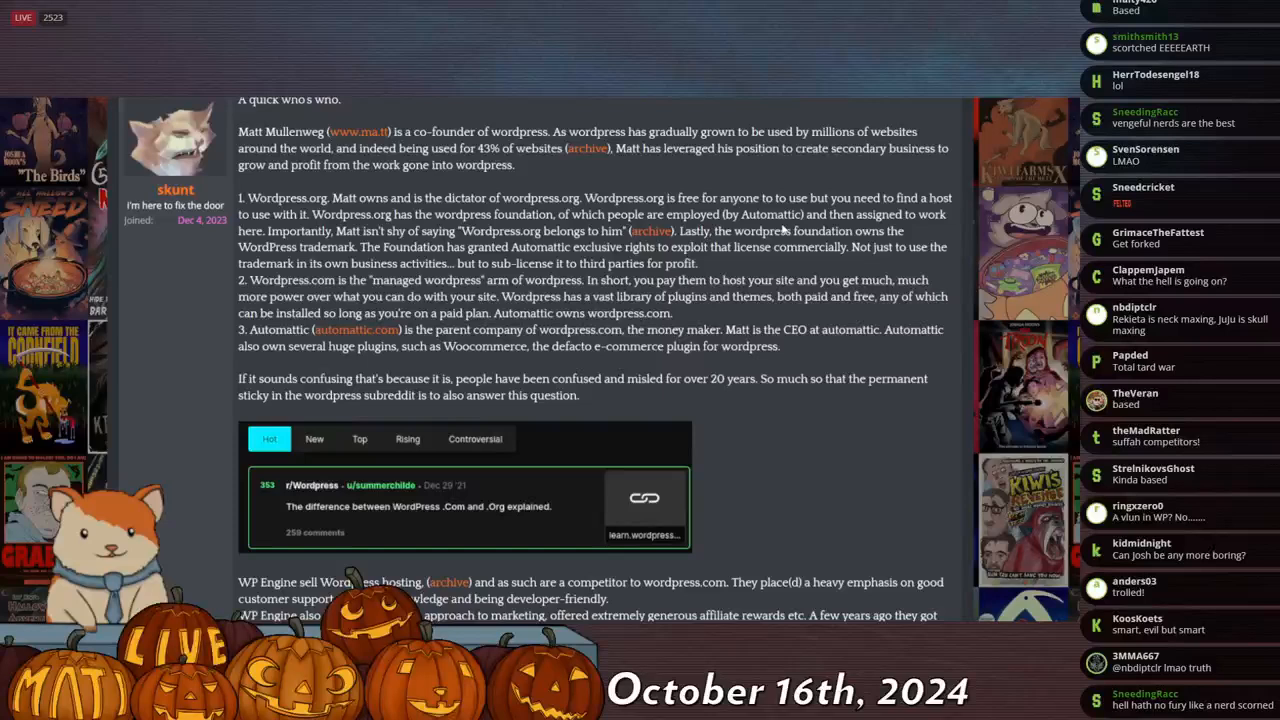
scroll("down", 3)
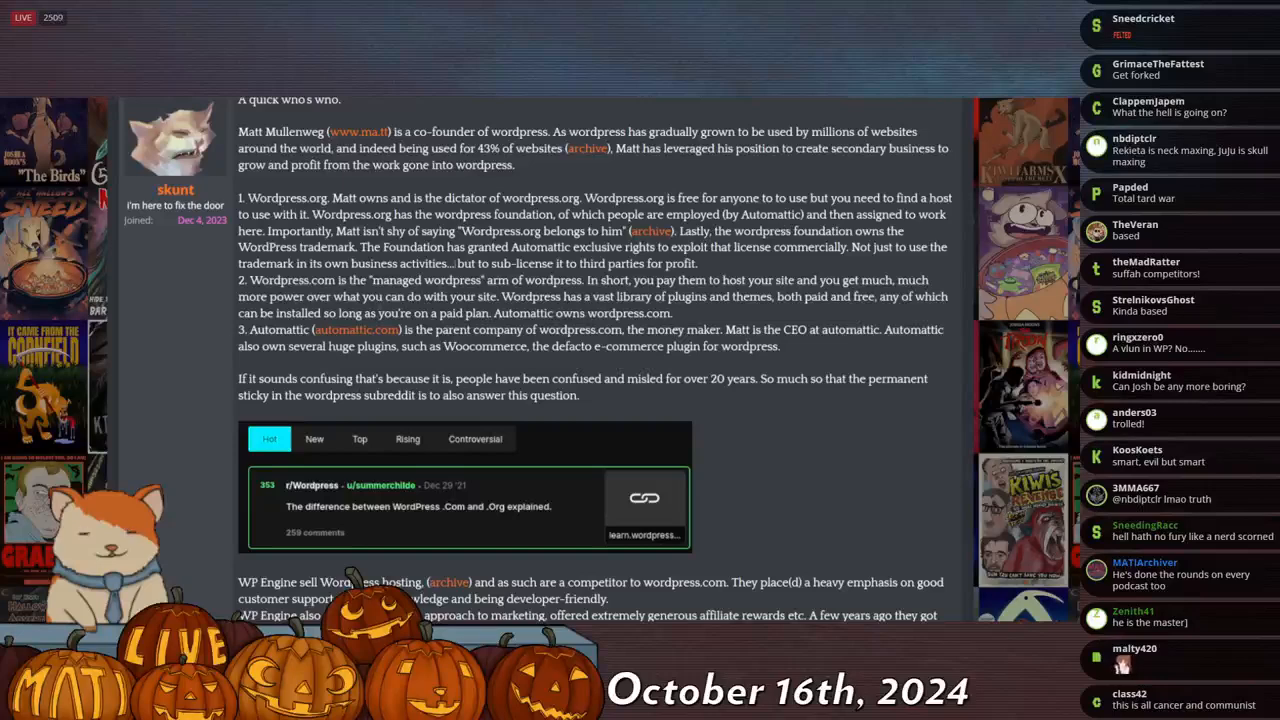
Scroll the opening post to its bottom, past the notes, links list and Reddit megathreads to the tweet screenshot
scroll("down", 3)
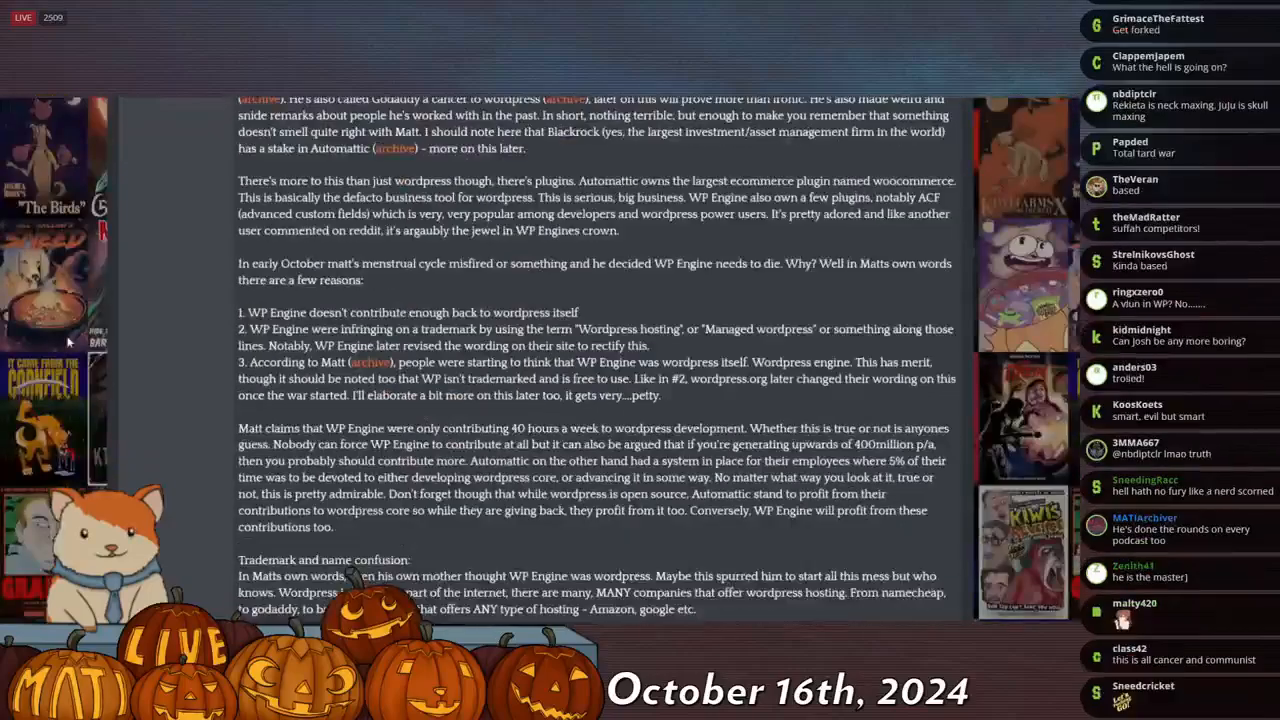
scroll("down", 3)
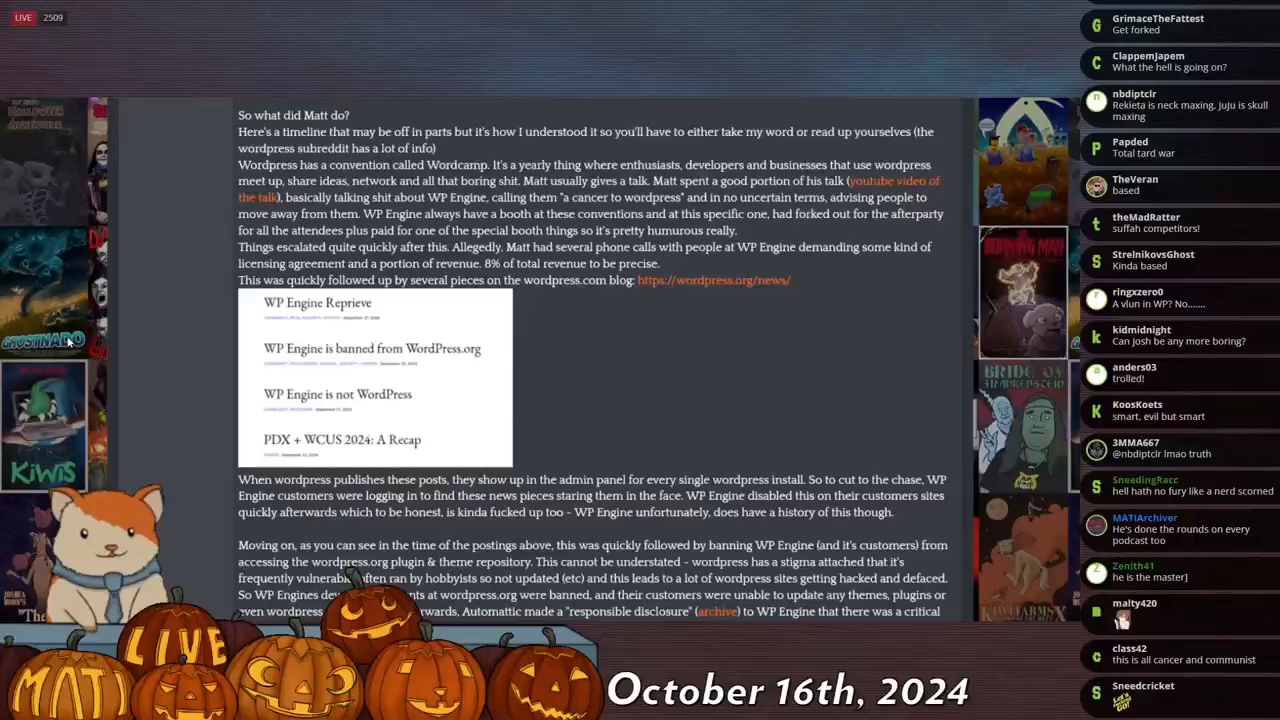
scroll("down", 3)
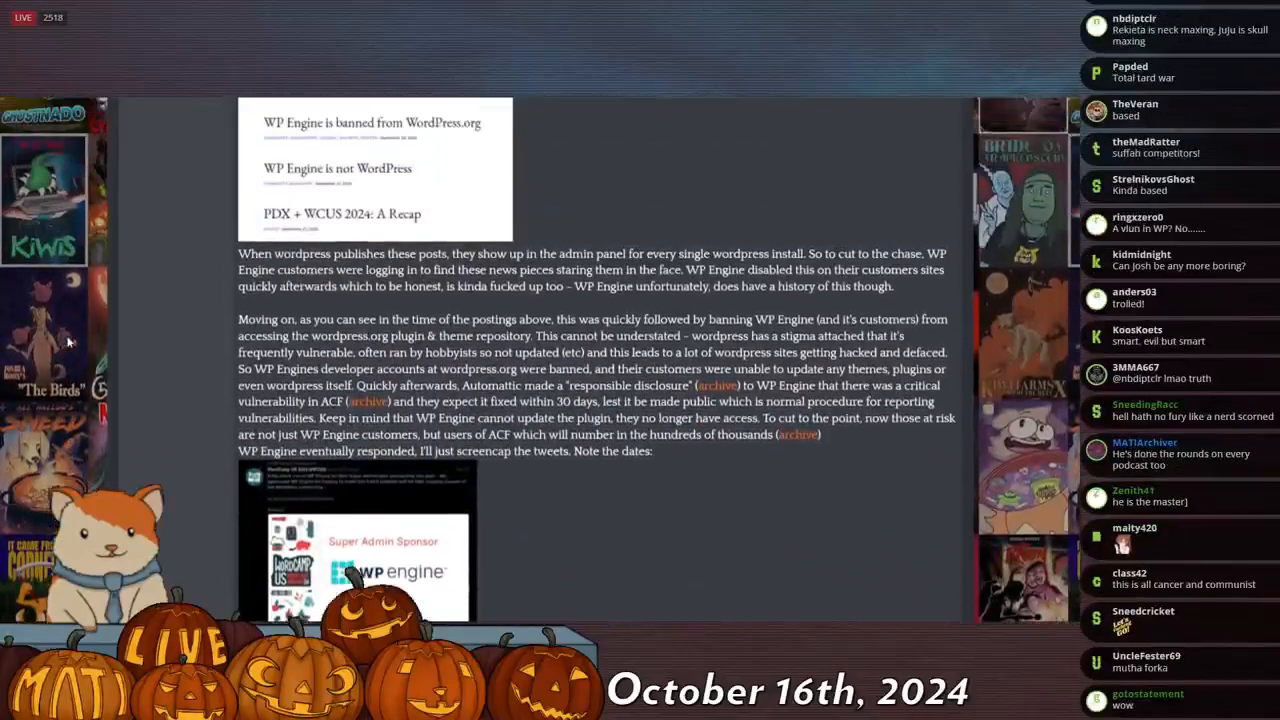
scroll("down", 3)
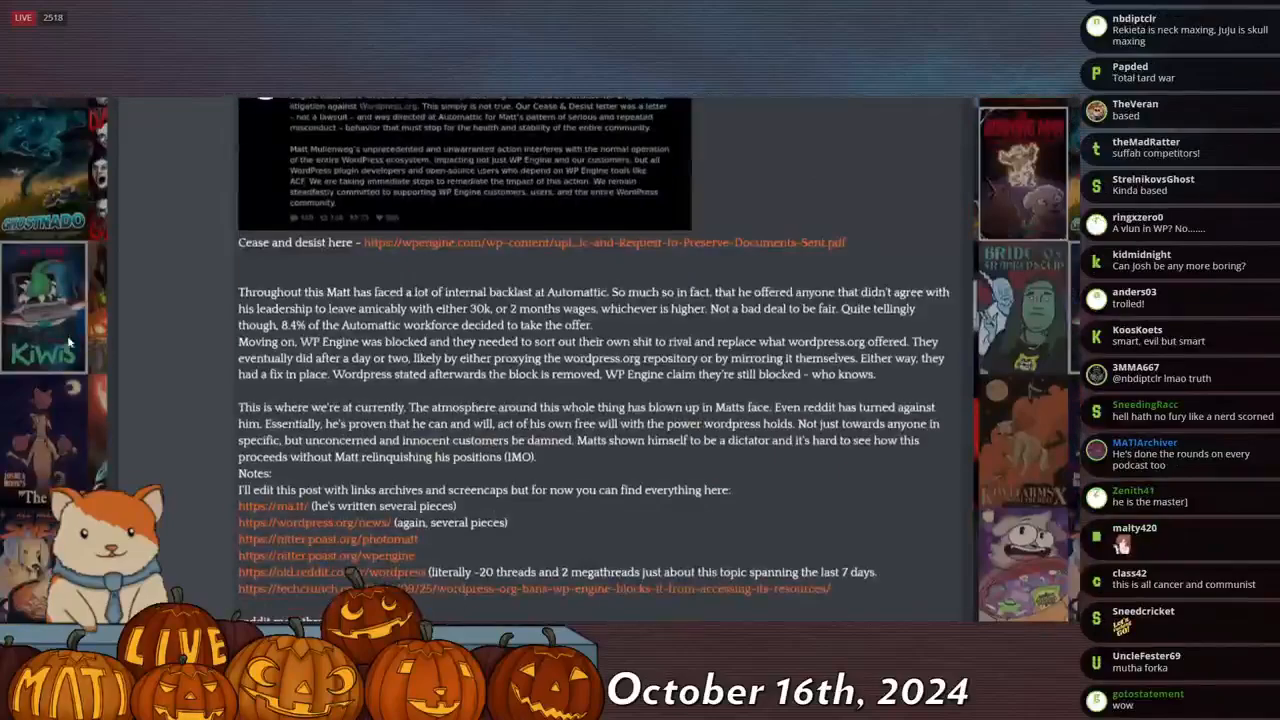
scroll("down", 3)
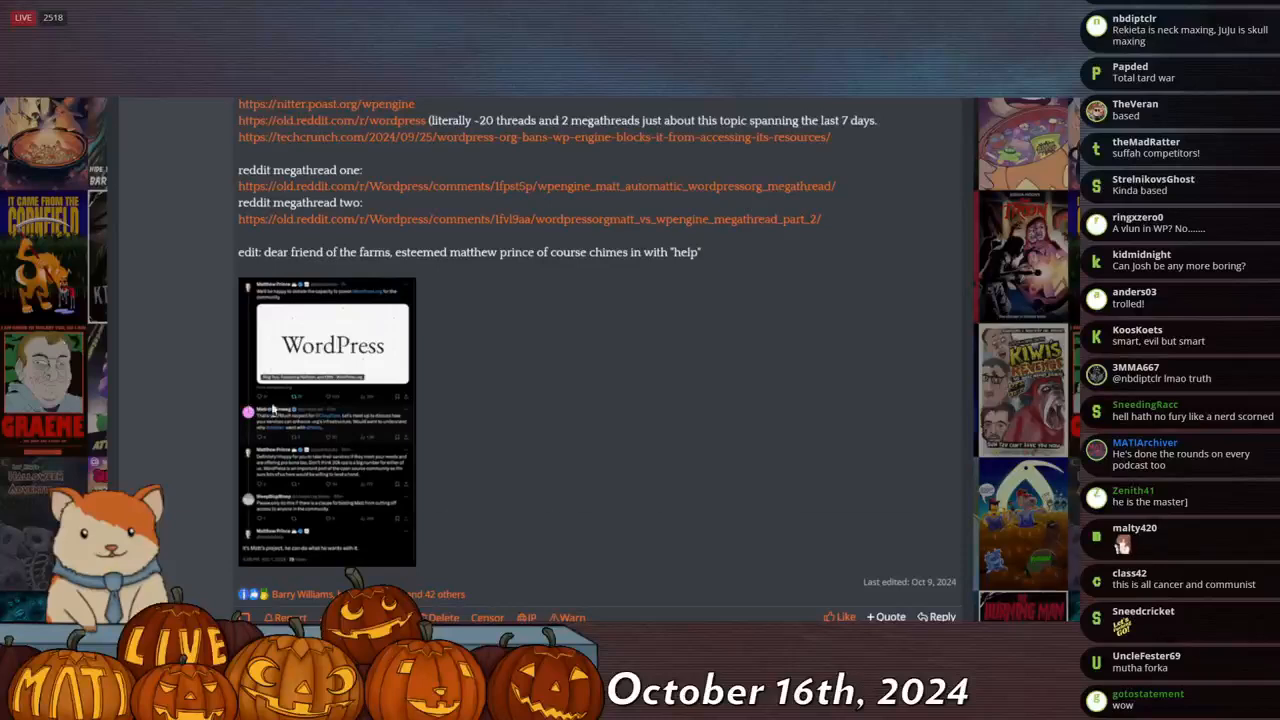
Enlarge the Matthew Prince tweet screenshot in the lightbox and read down to his 'it's Matt's project' reply
left_click(330, 350)
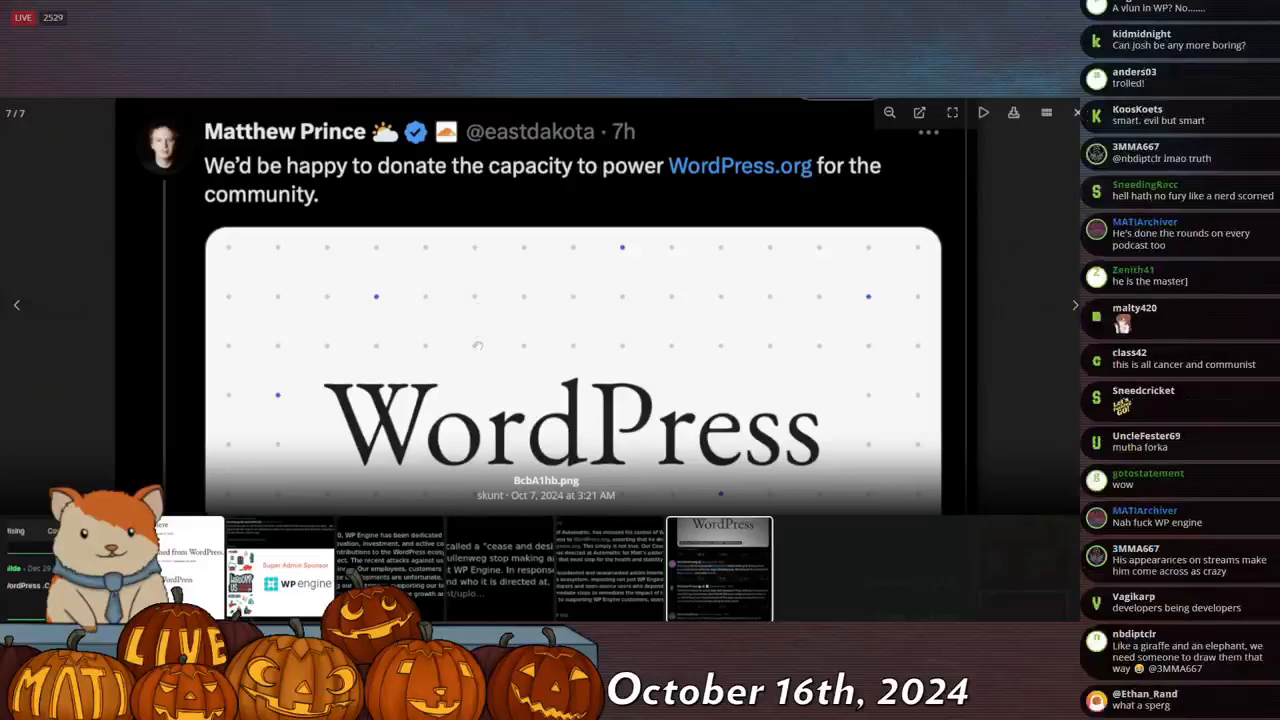
scroll("down", 3)
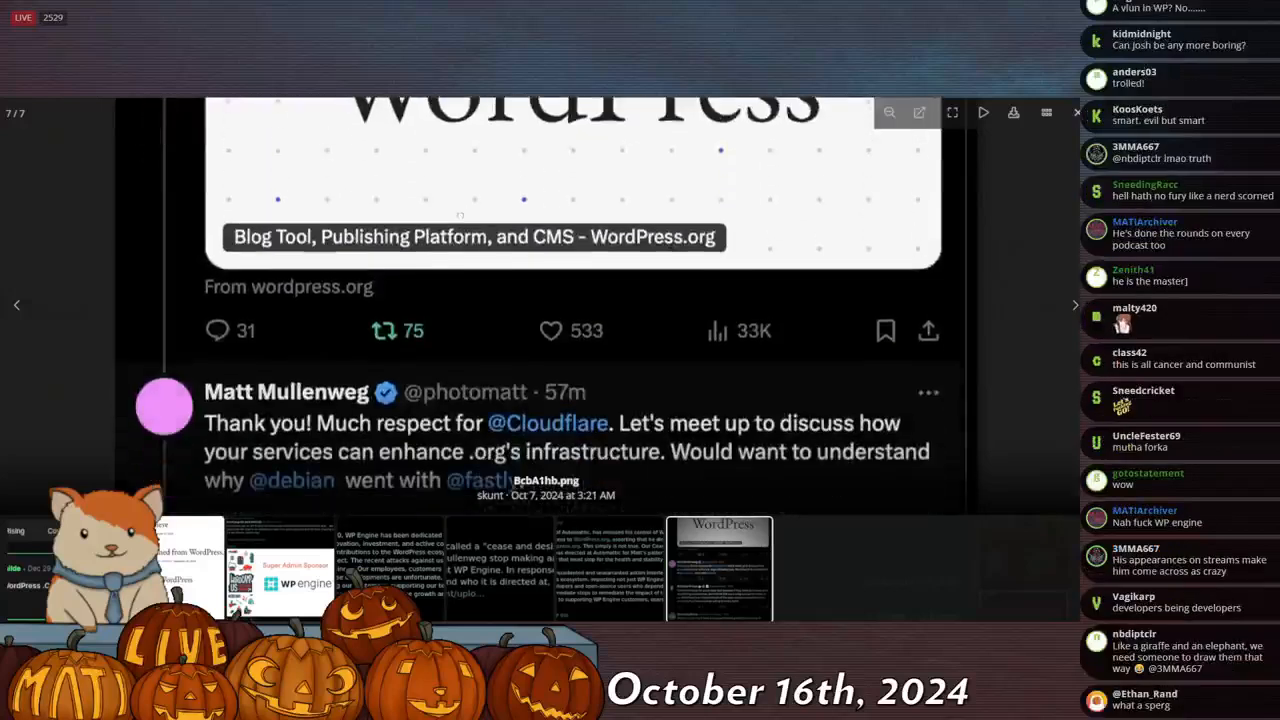
scroll("down", 3)
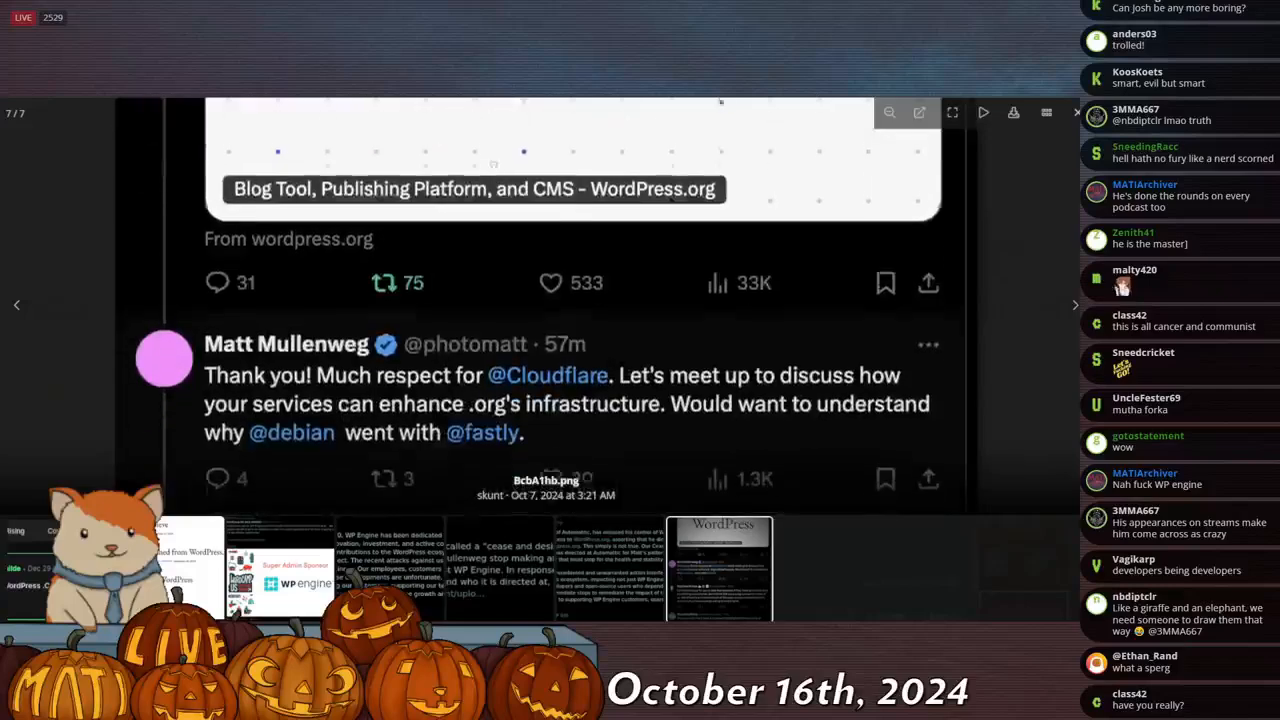
scroll("down", 3)
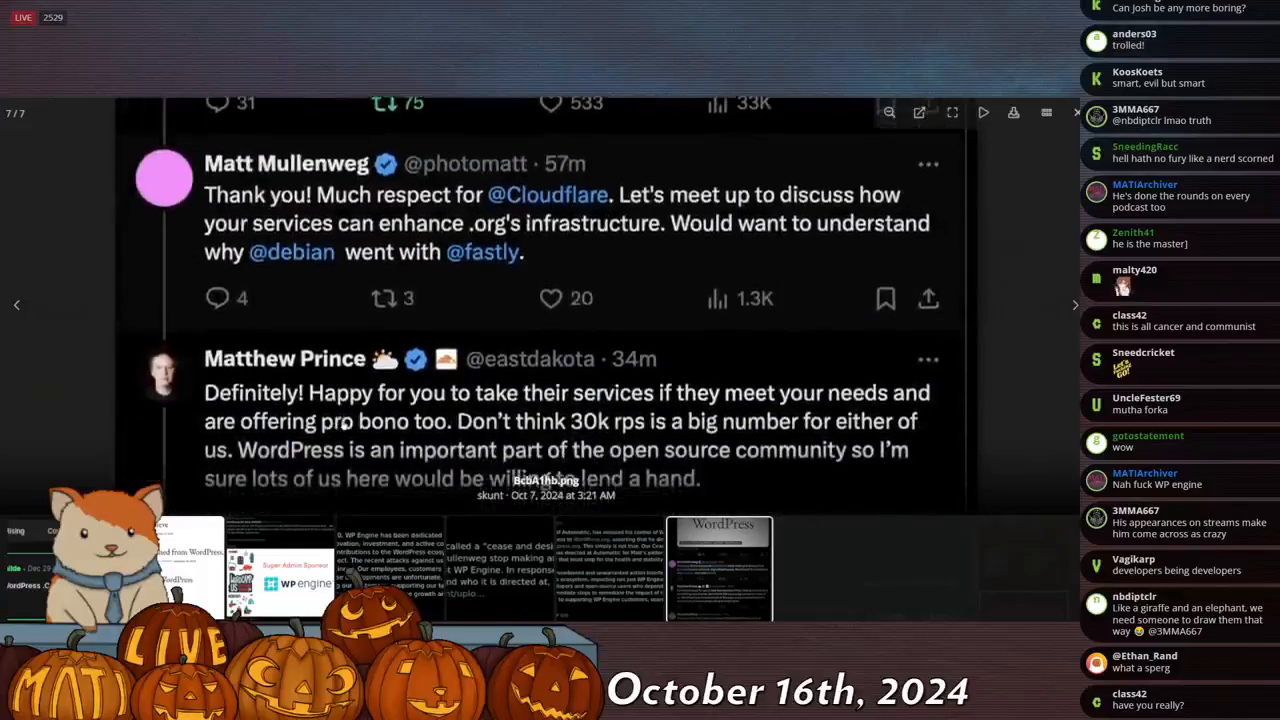
scroll("down", 3)
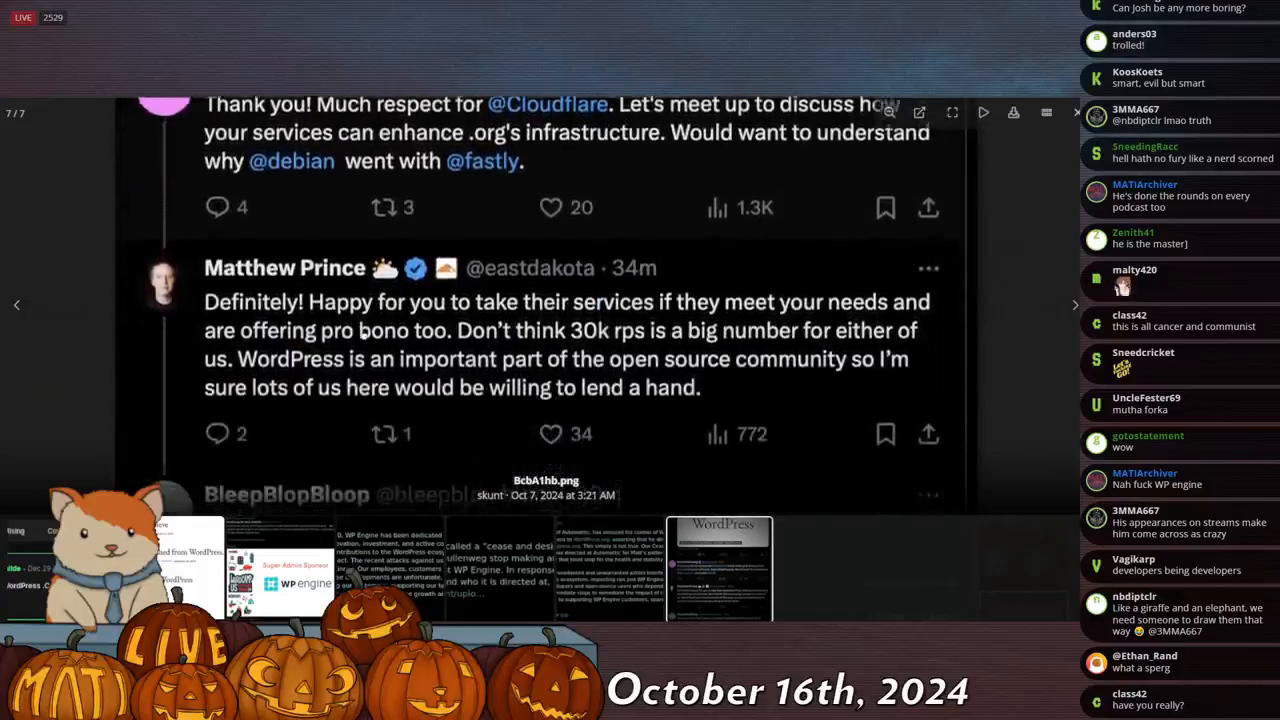
scroll("down", 3)
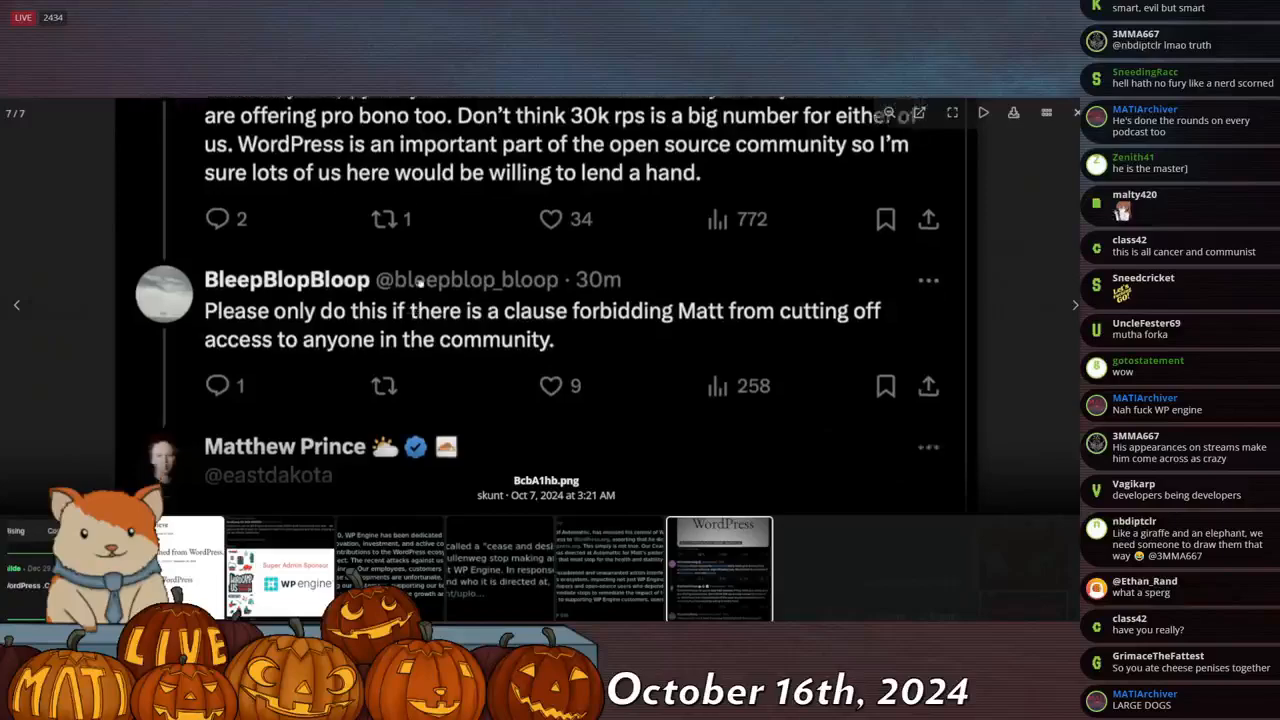
scroll("down", 3)
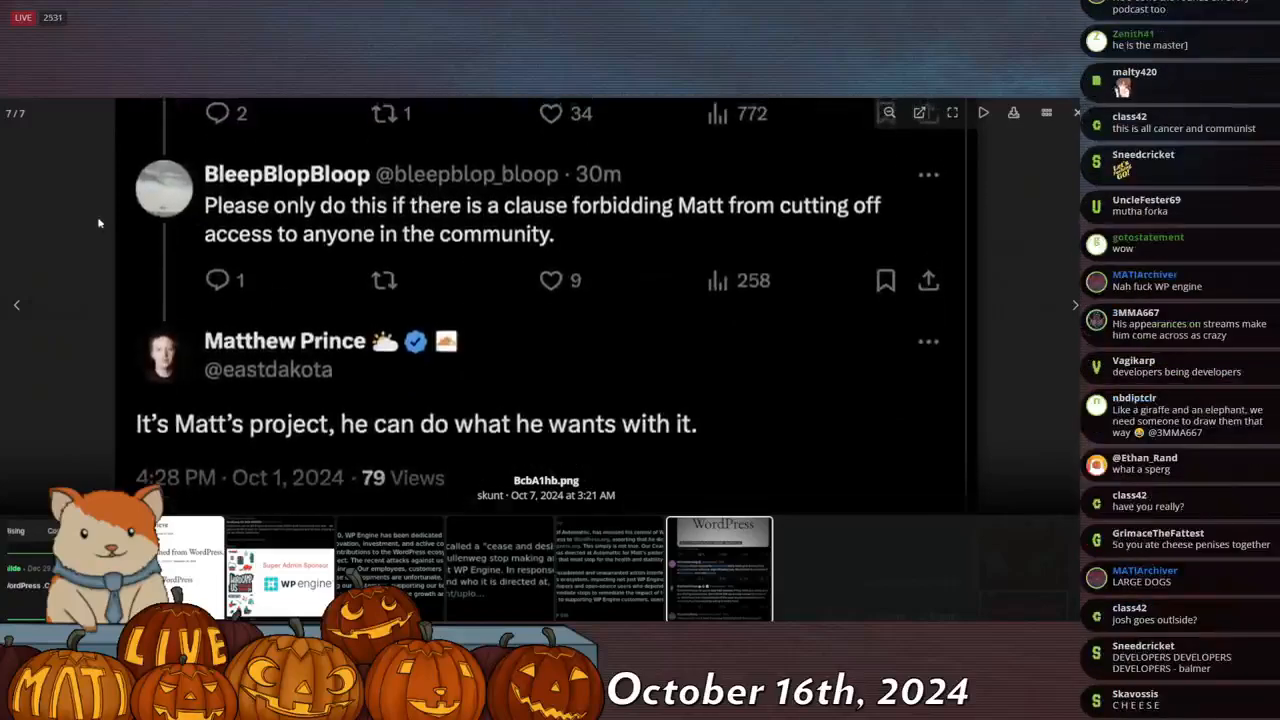